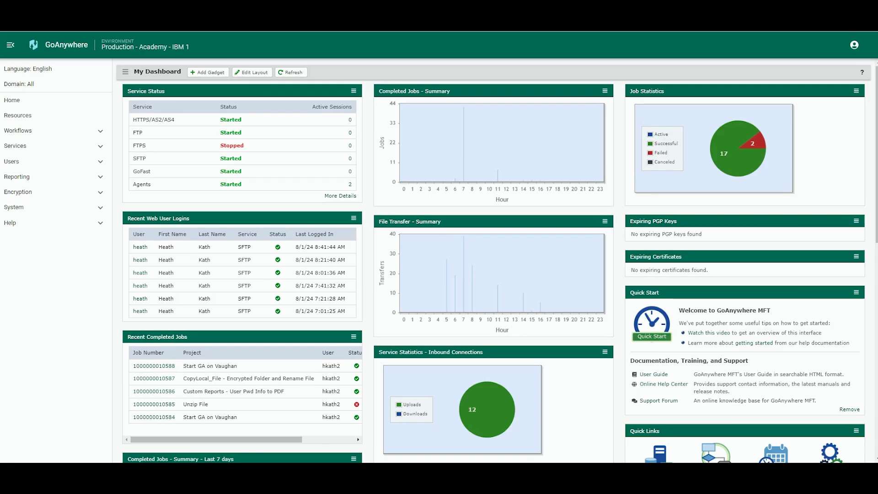
mouse_move(48, 347)
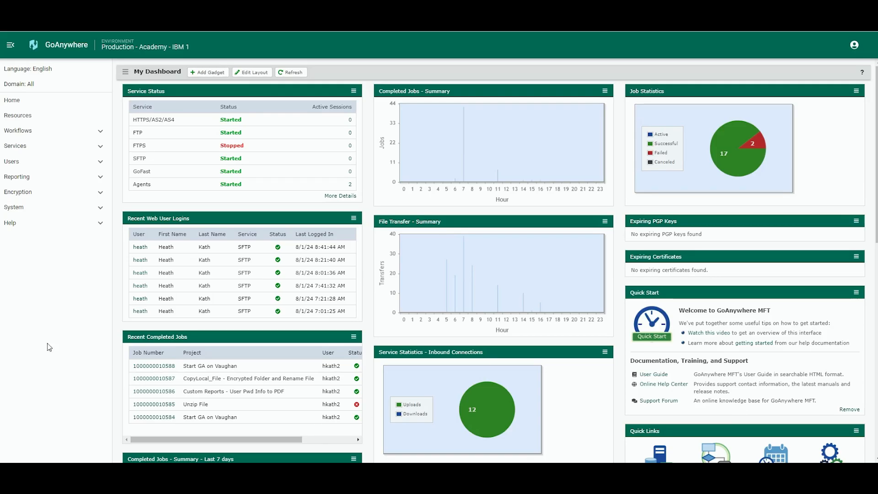
mouse_move(17, 116)
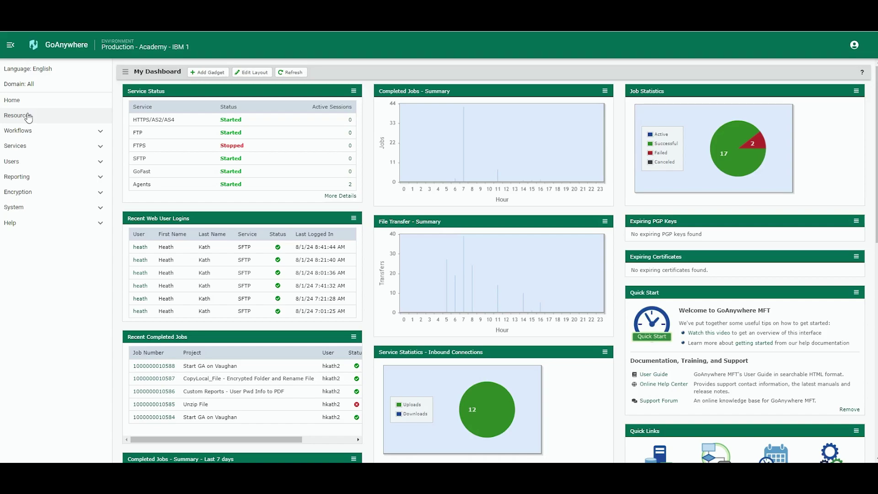
mouse_move(30, 118)
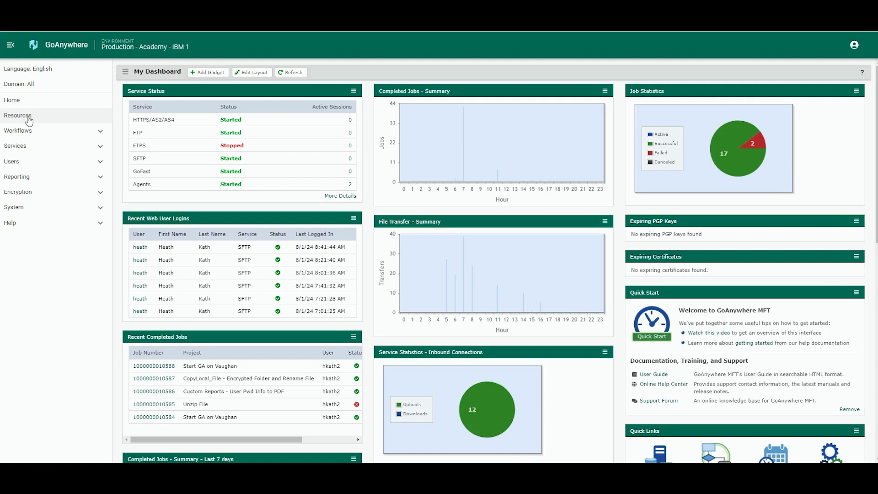
Show the twelve SSH Servers (SFTP/SCP/SSH) resources with the main navigation collapsed.
left_click(17, 116)
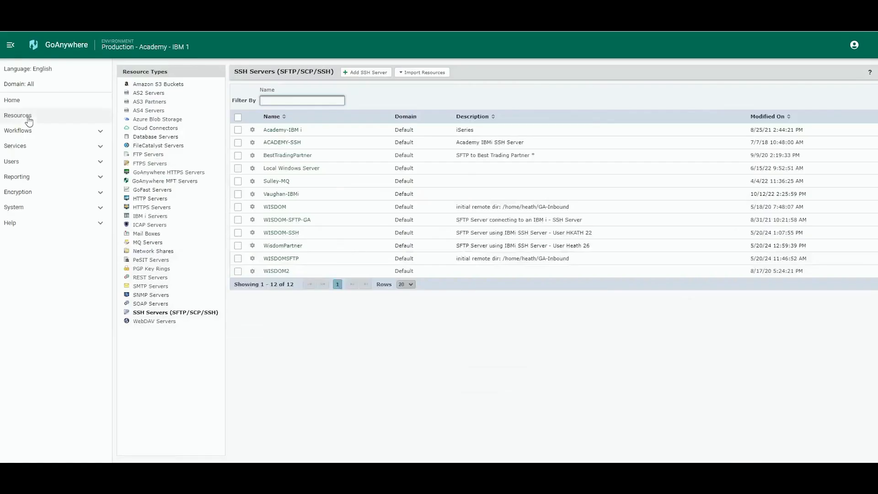
left_click(10, 44)
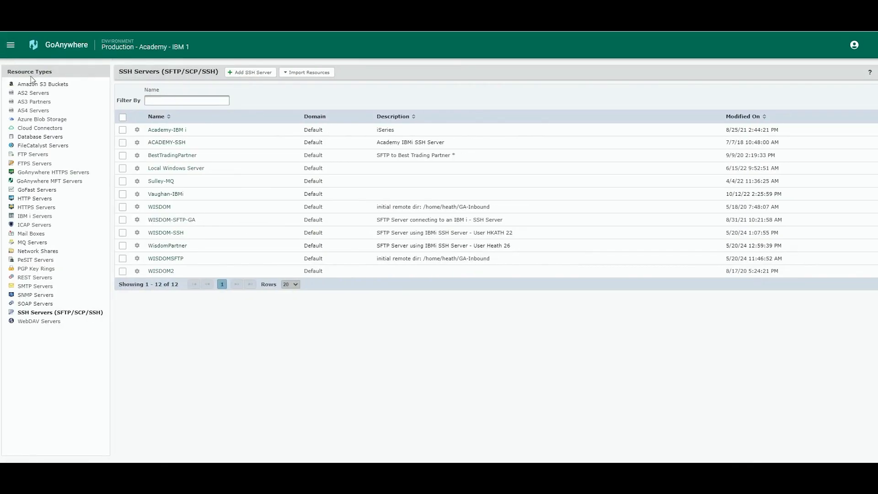
mouse_move(62, 77)
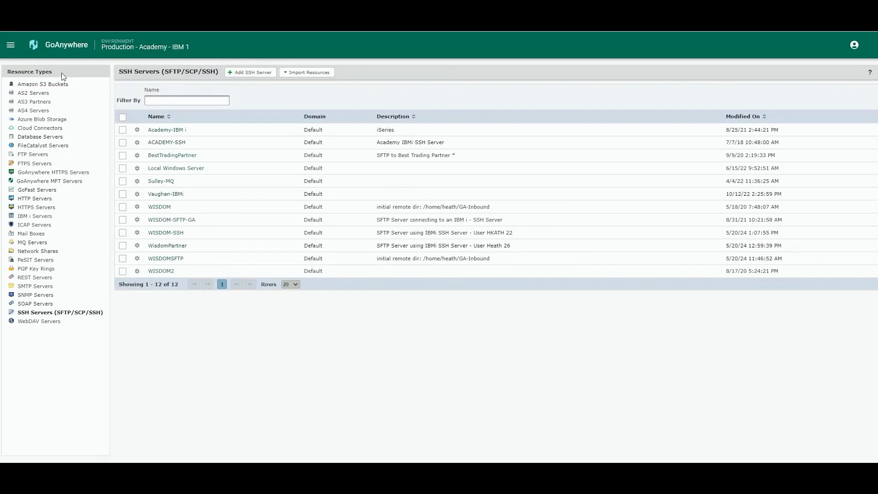
mouse_move(42, 120)
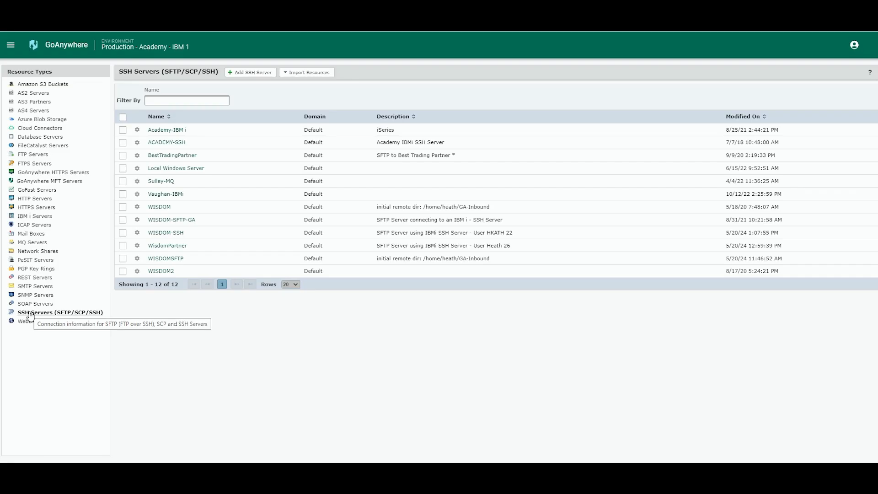
mouse_move(57, 225)
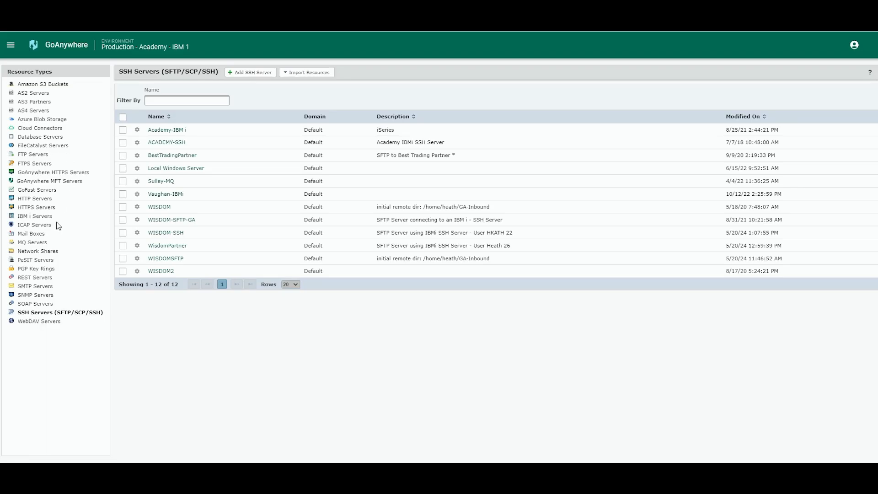
mouse_move(60, 312)
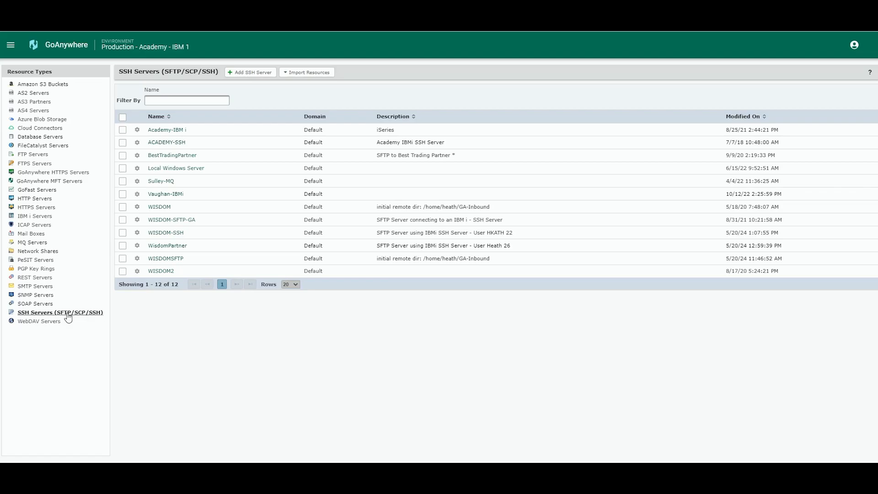
mouse_move(88, 316)
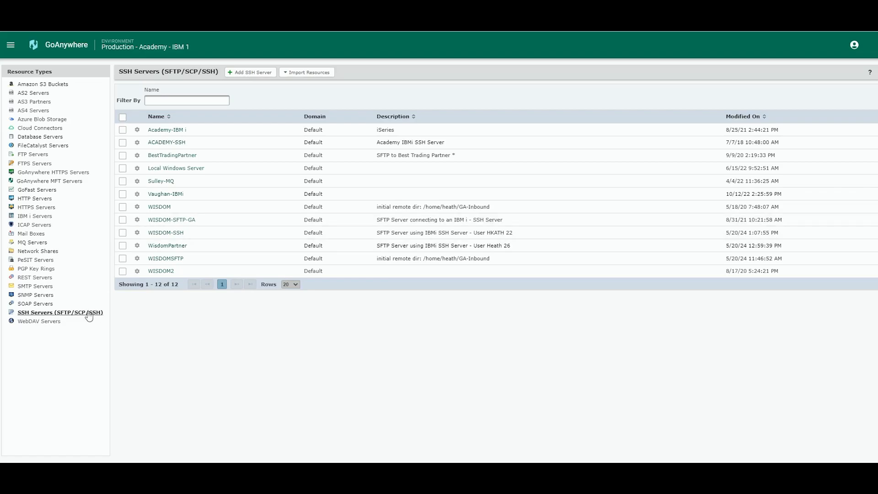
left_click(186, 100)
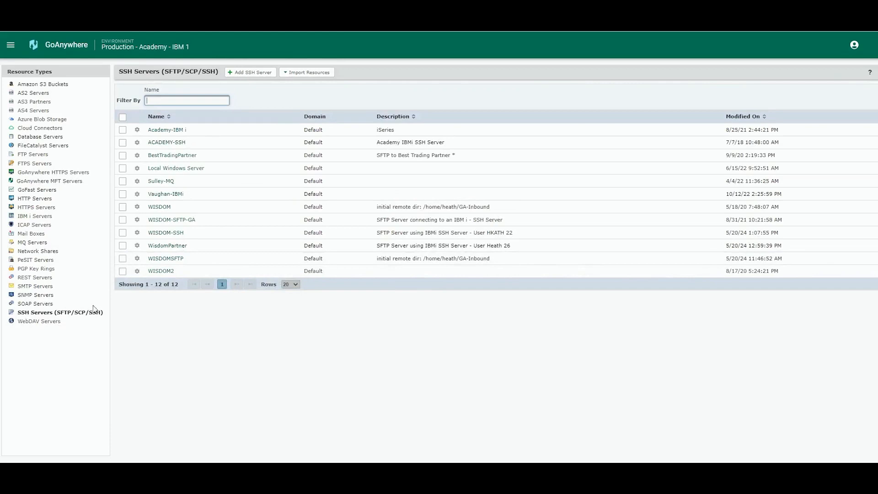
mouse_move(171, 155)
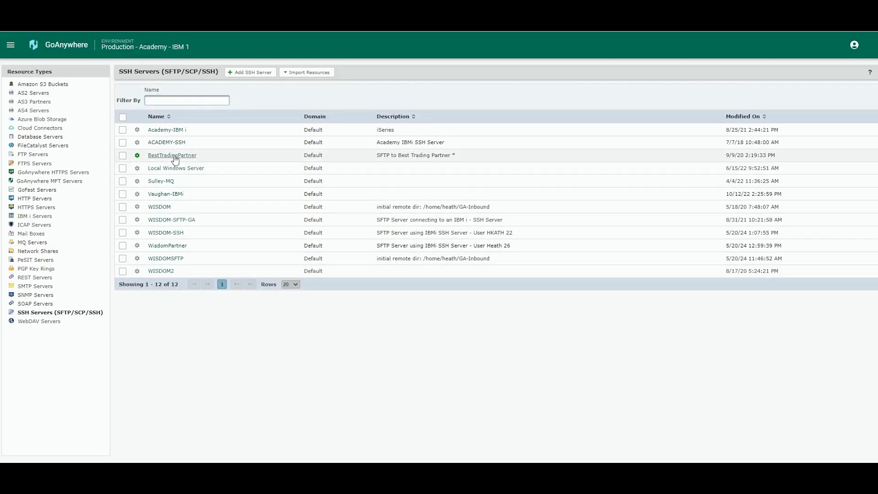
Open BestTradingPartner from the SSH Servers list in Edit SSH Server.
left_click(172, 155)
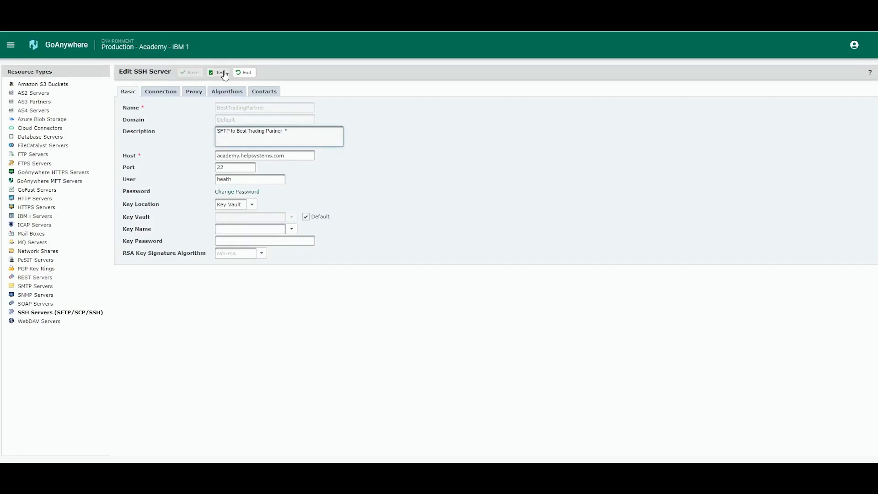
Test the BestTradingPartner connection over SFTP and dismiss the successful results.
left_click(218, 71)
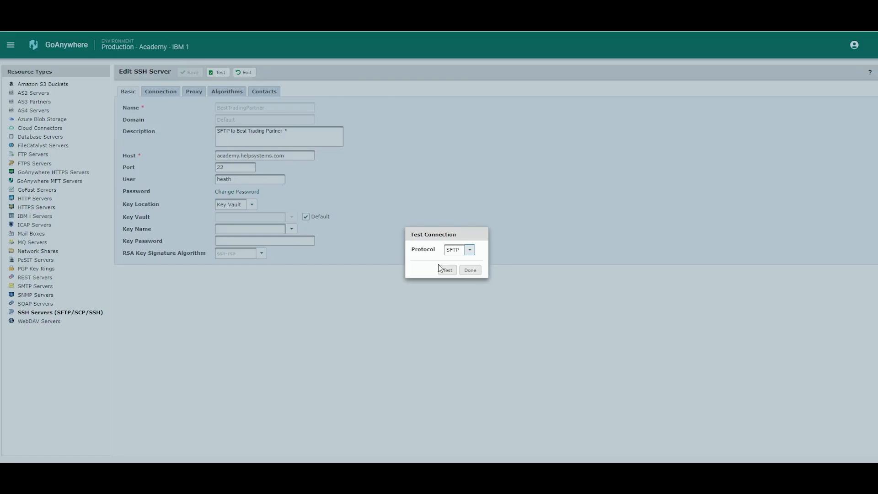
left_click(445, 269)
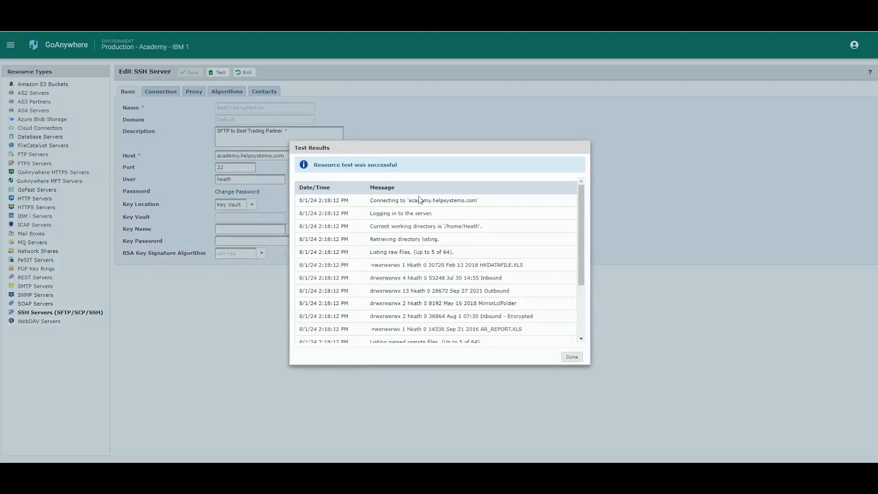
mouse_move(551, 358)
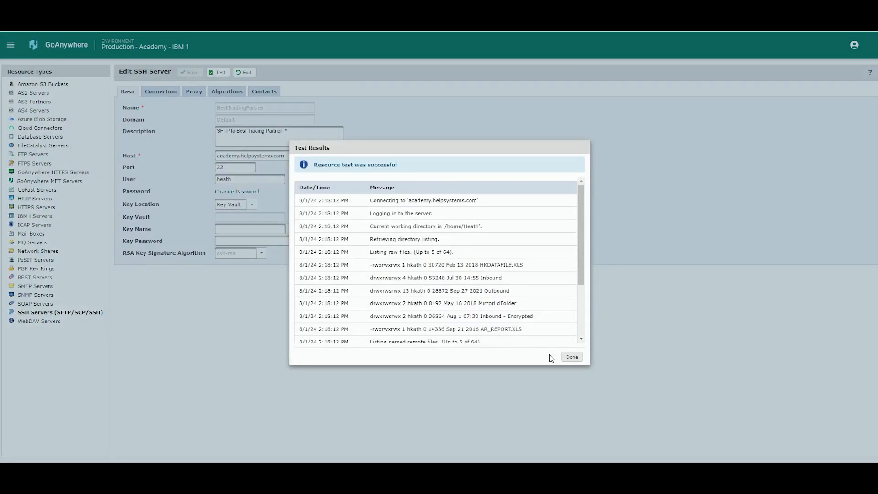
mouse_move(571, 357)
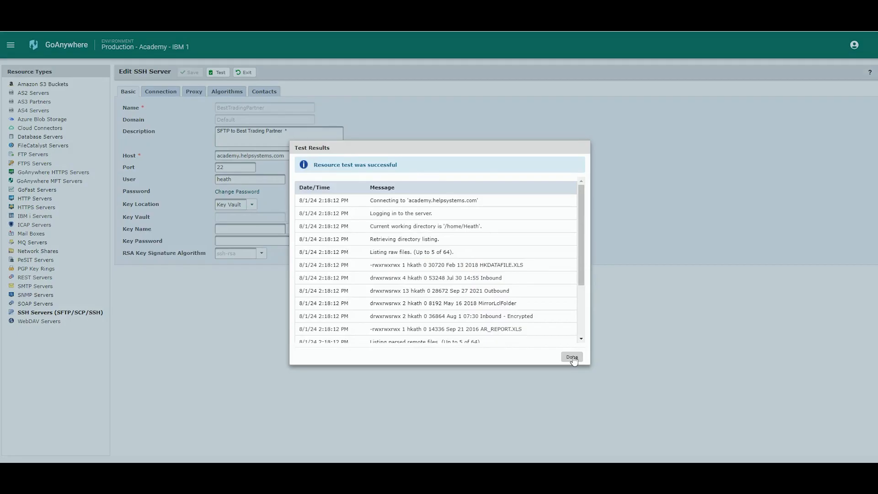
left_click(571, 357)
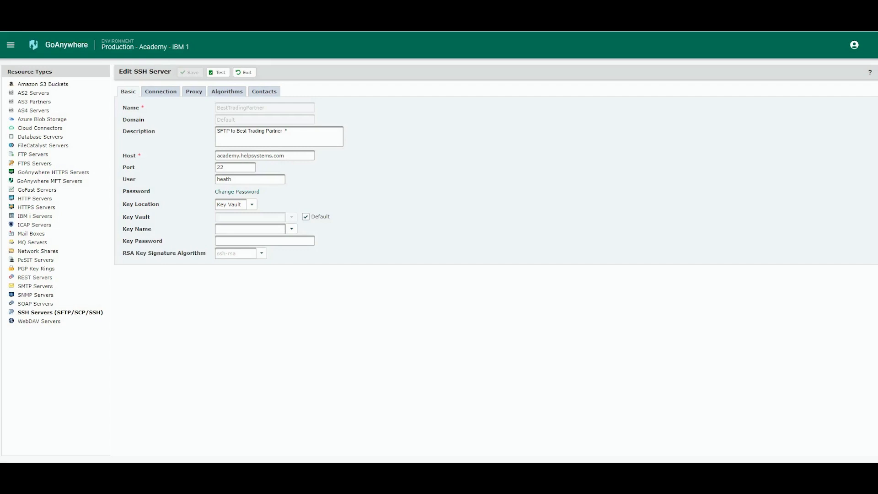
mouse_move(646, 212)
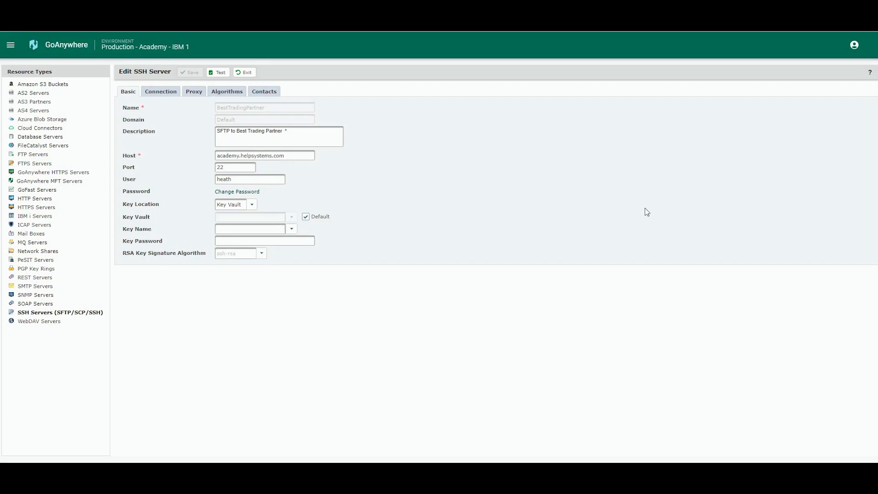
left_click(10, 45)
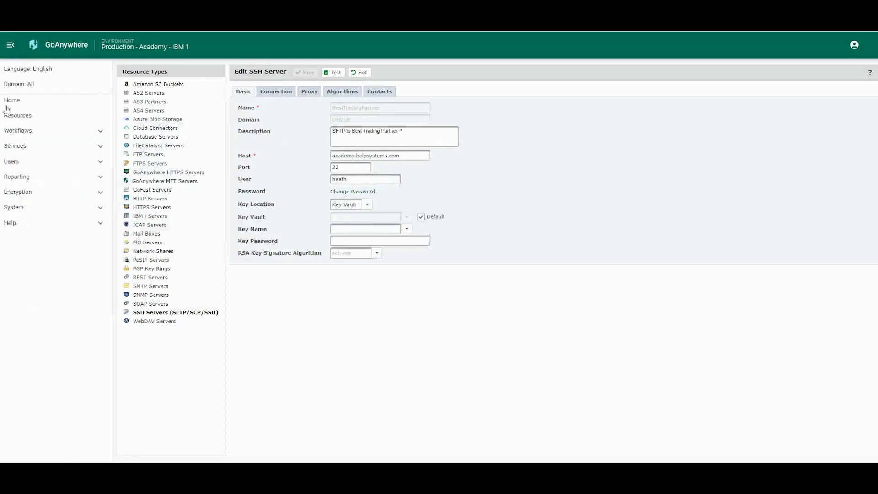
left_click(18, 130)
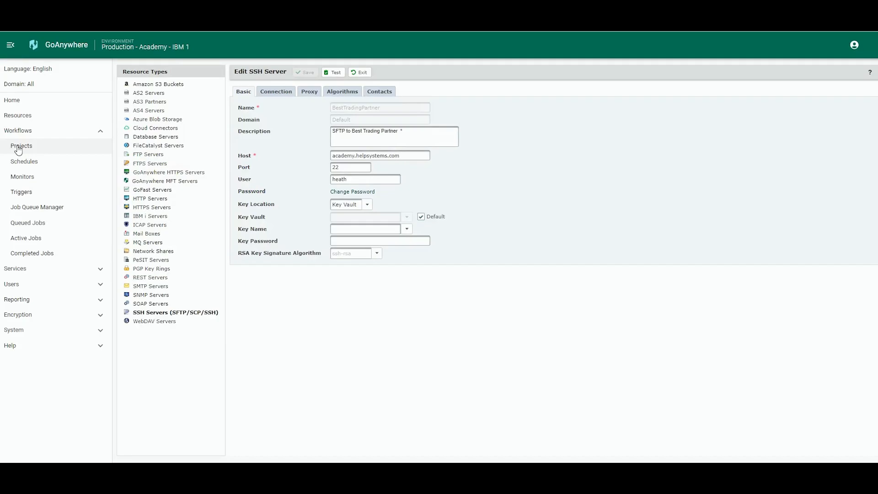
mouse_move(36, 134)
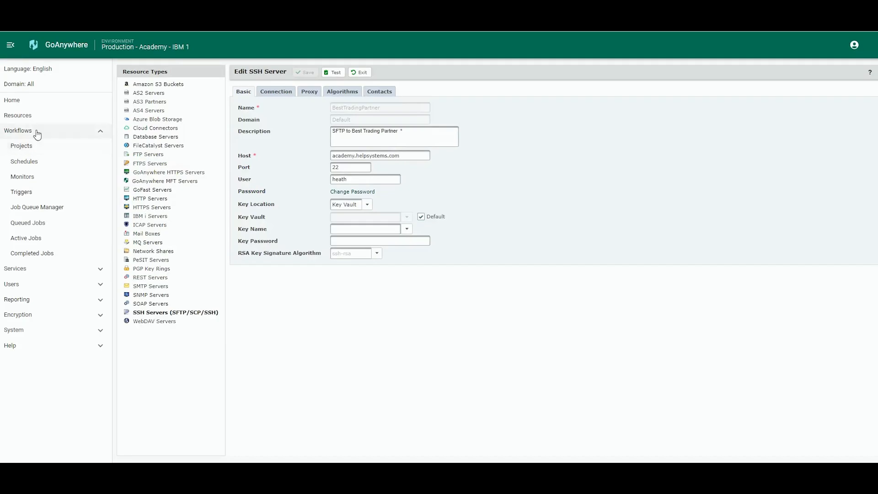
mouse_move(43, 150)
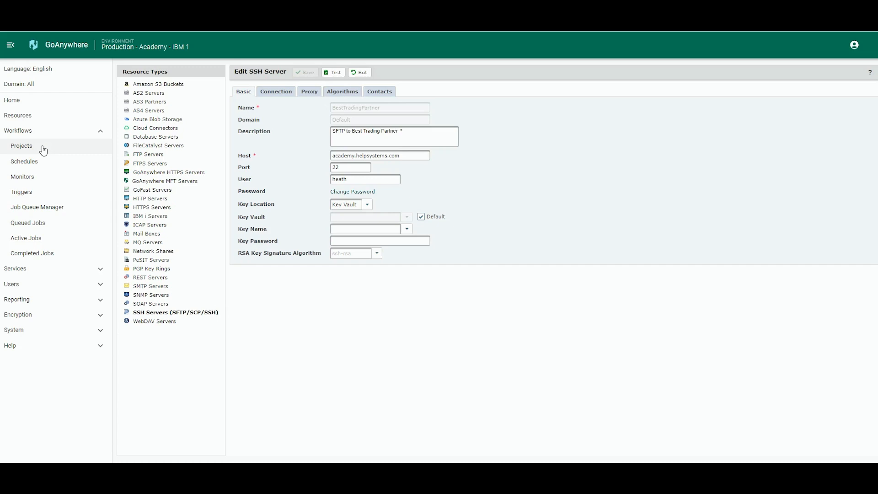
mouse_move(25, 180)
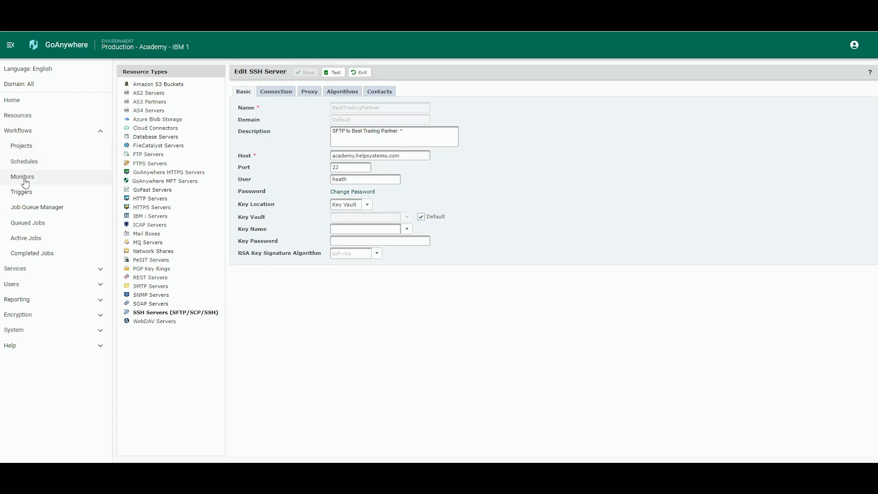
mouse_move(21, 192)
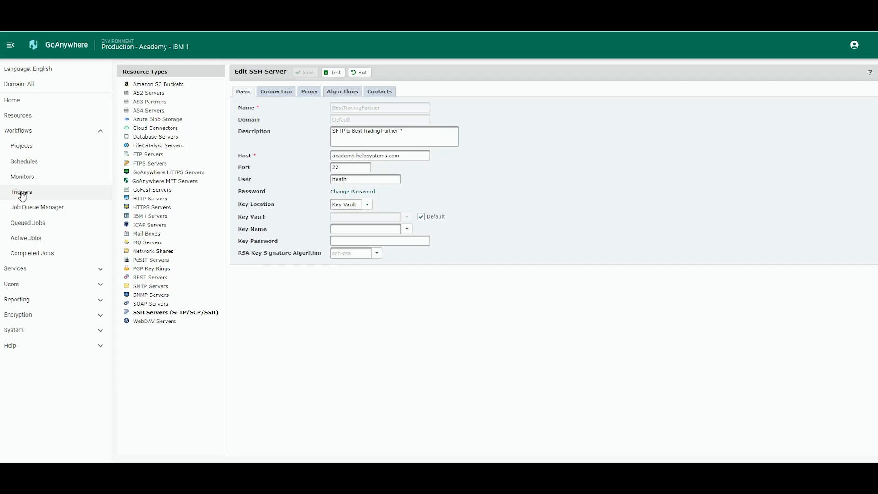
mouse_move(24, 161)
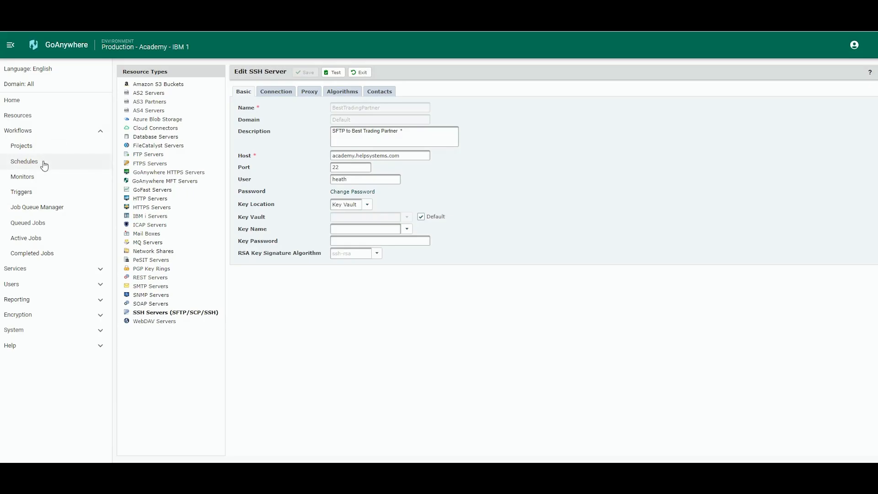
mouse_move(40, 191)
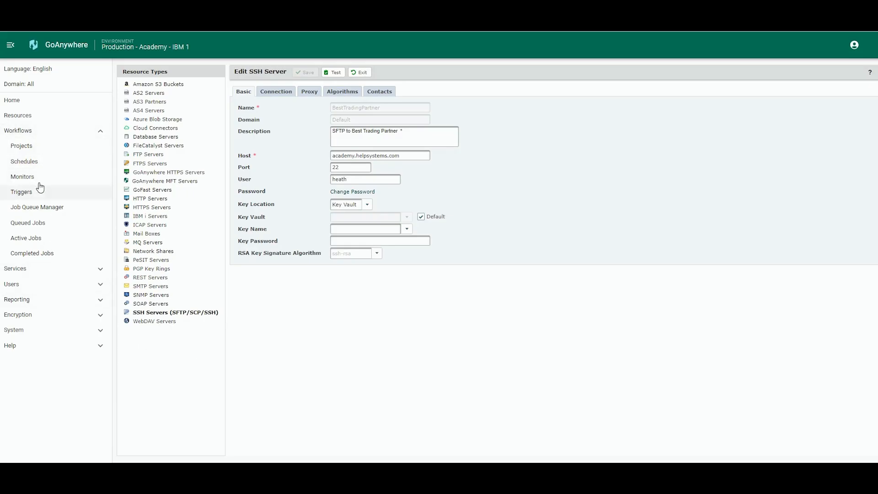
mouse_move(266, 391)
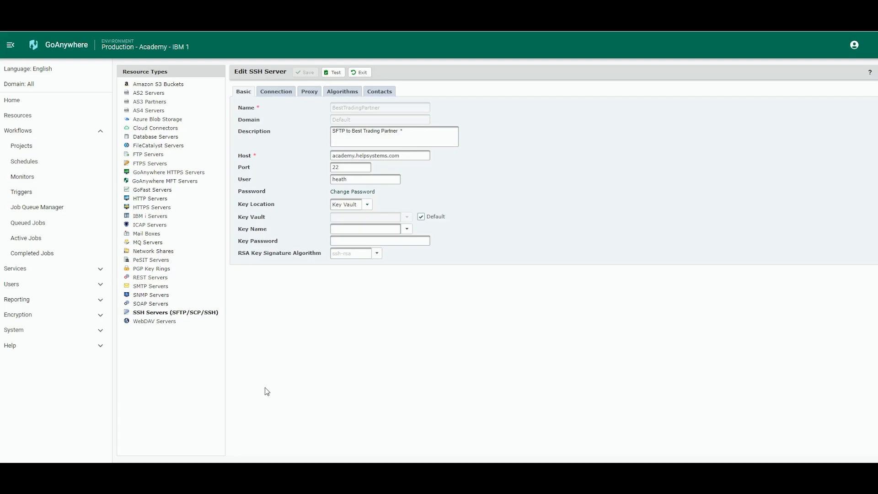
mouse_move(20, 148)
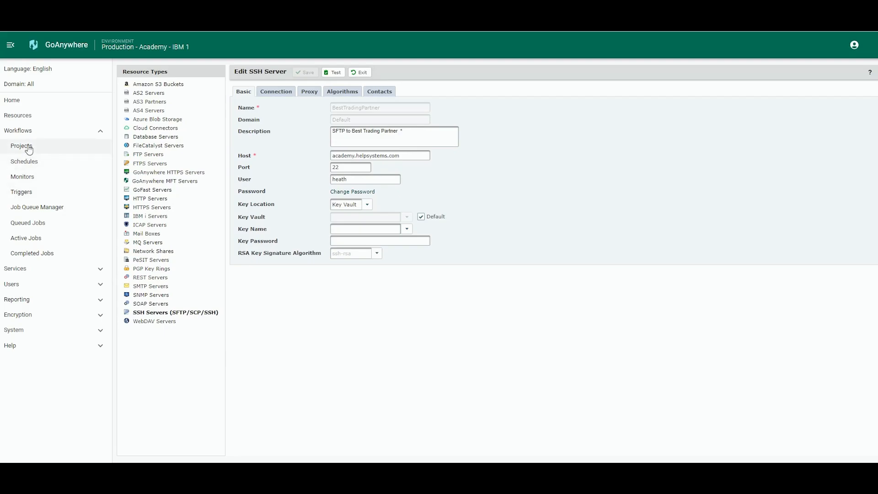
mouse_move(22, 159)
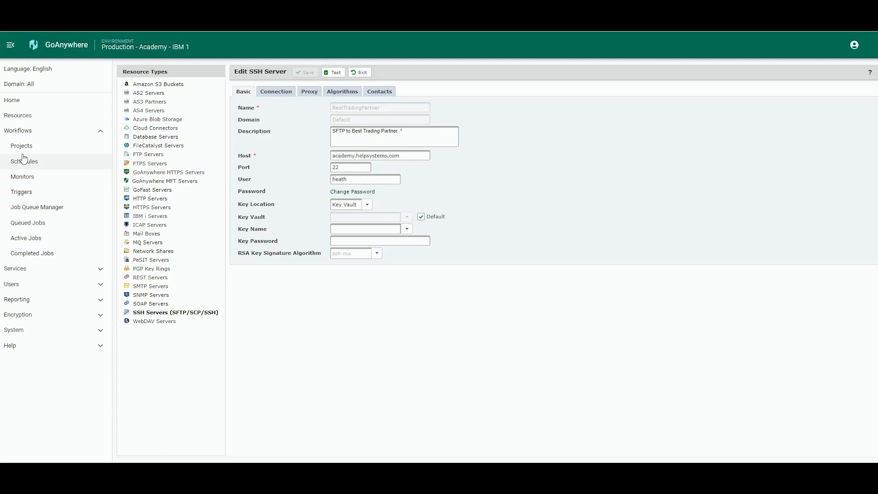
mouse_move(21, 145)
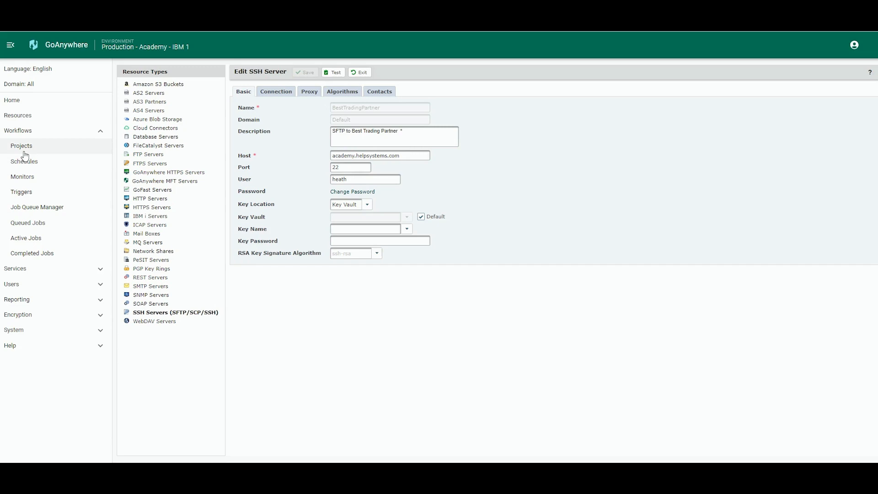
Show Workflows > Projects for the customer proj folder and collapse the left navigation.
left_click(21, 145)
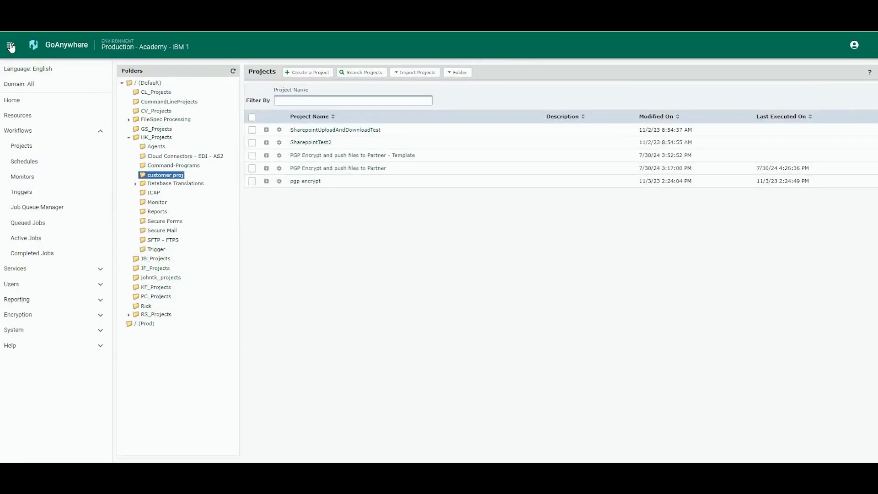
left_click(10, 45)
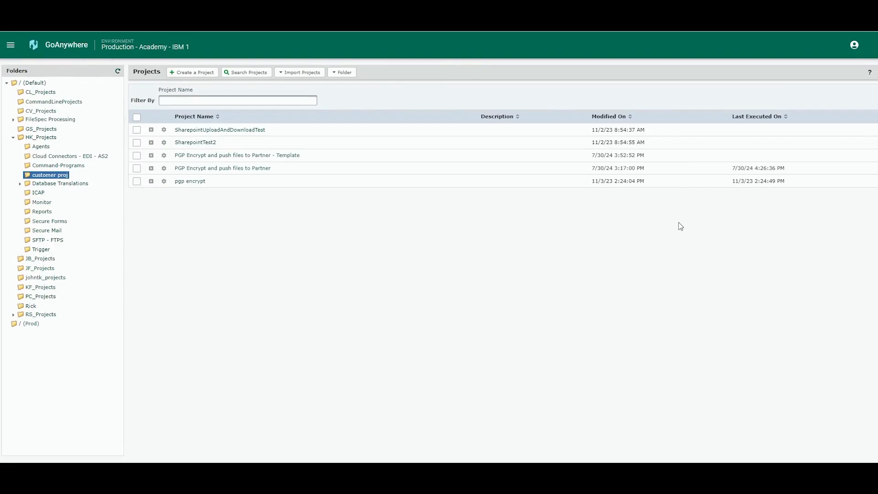
mouse_move(130, 194)
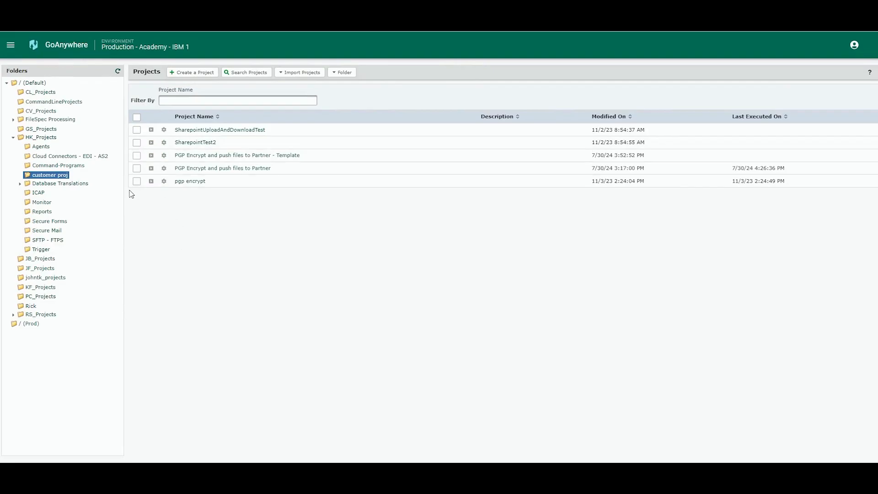
mouse_move(201, 220)
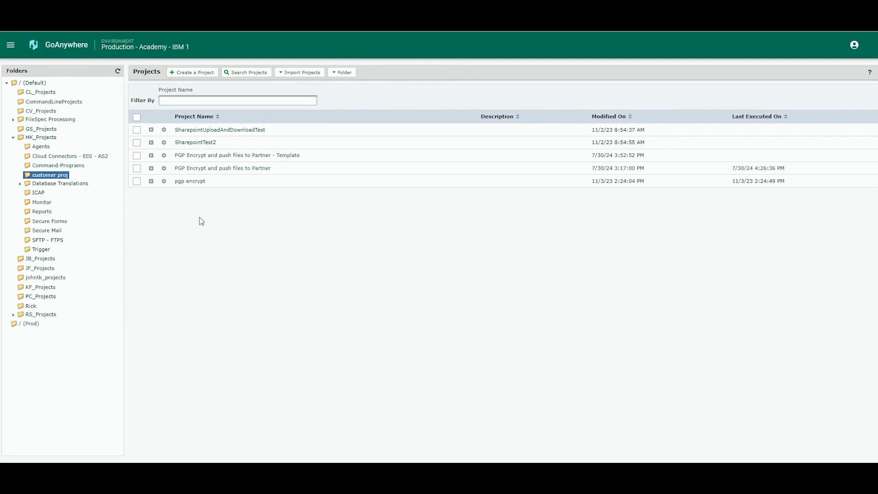
mouse_move(314, 250)
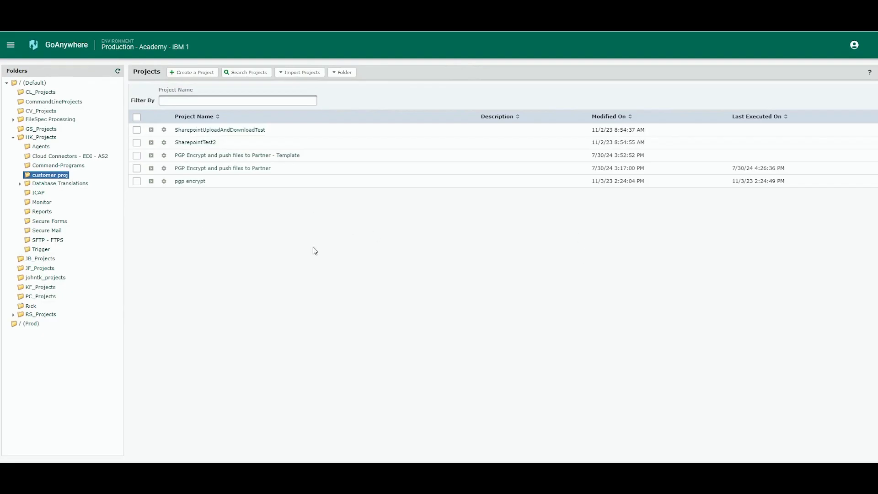
mouse_move(196, 72)
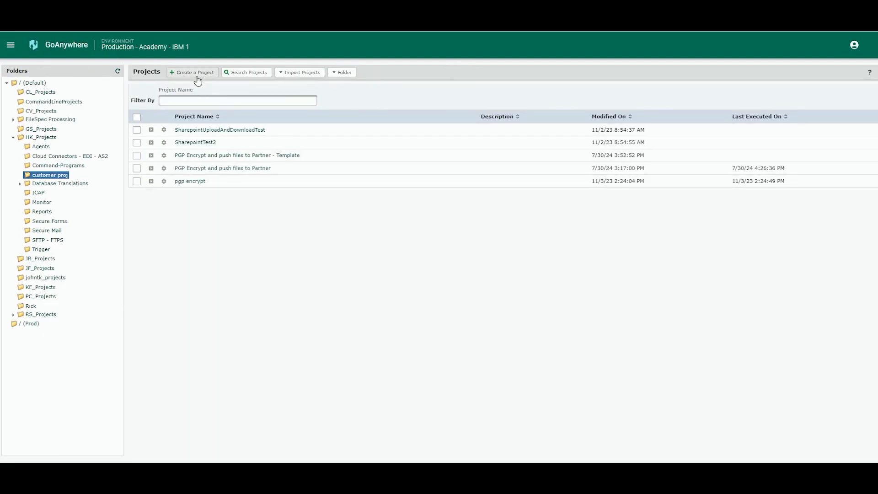
mouse_move(196, 75)
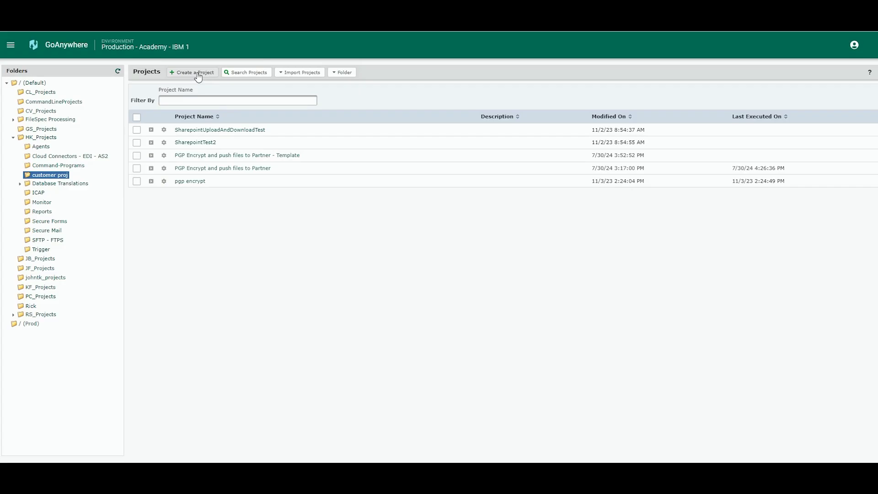
Begin a new customer proj project and browse the Template dropdown without choosing one.
left_click(192, 72)
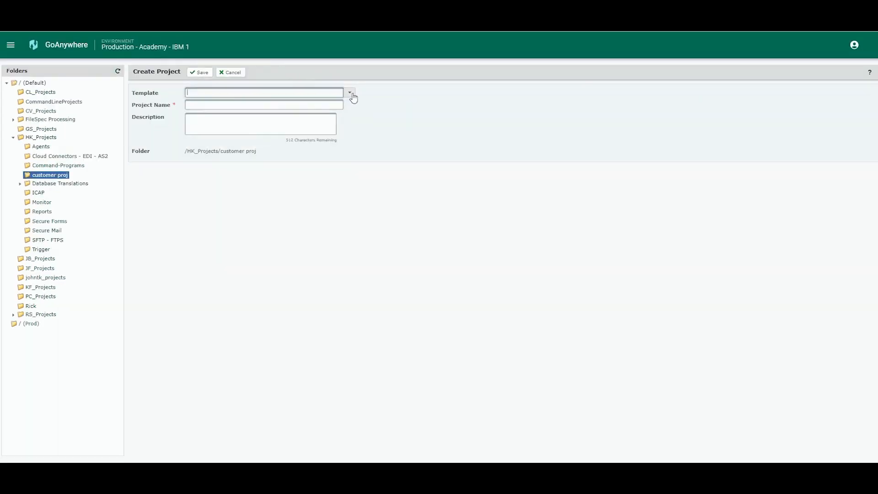
left_click(349, 92)
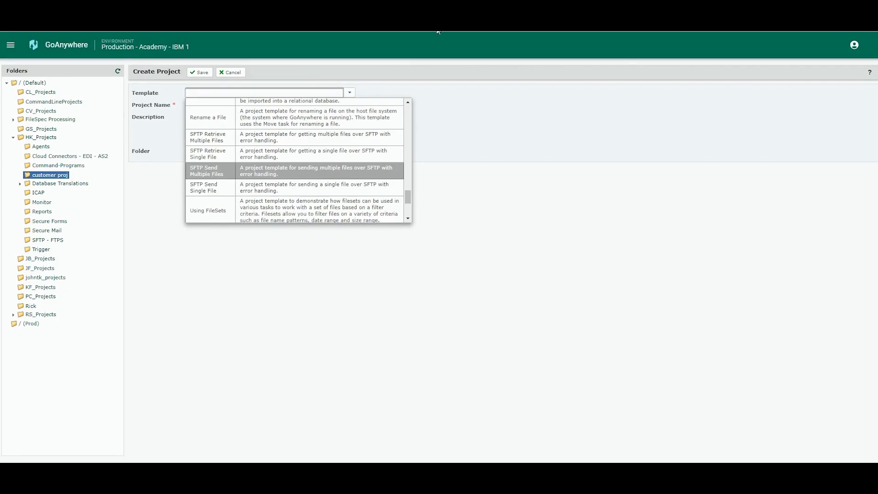
mouse_move(569, 199)
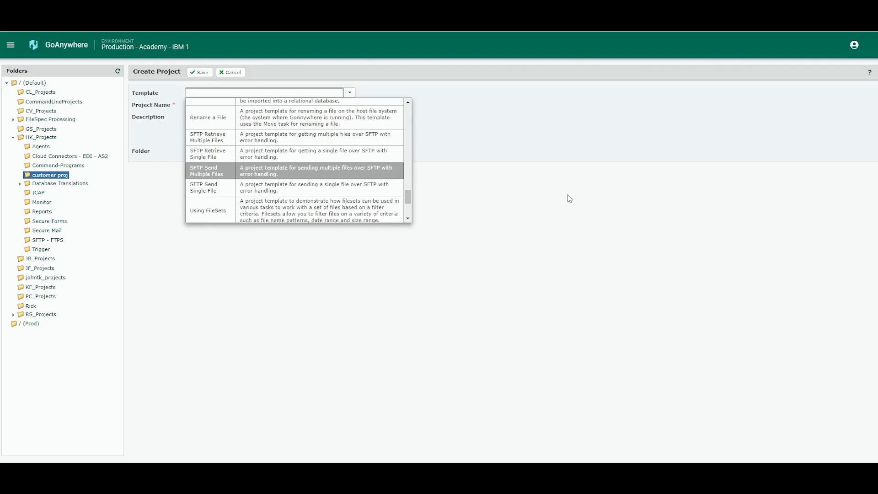
mouse_move(532, 214)
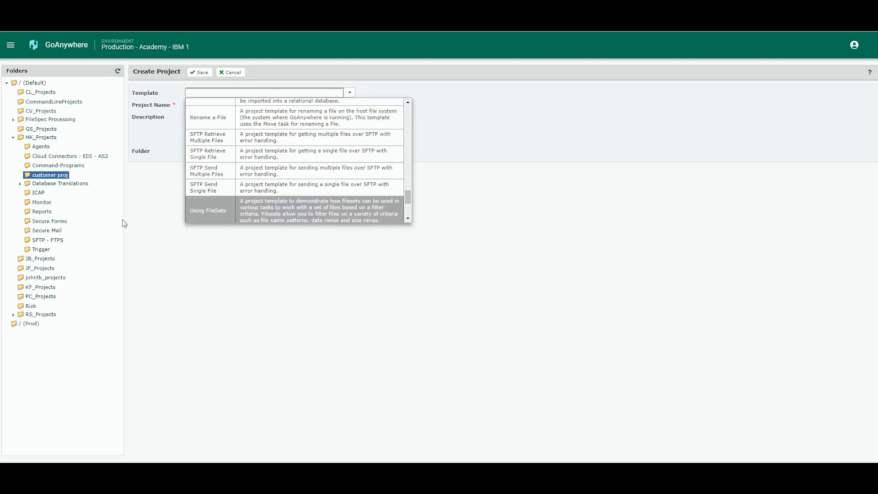
mouse_move(28, 144)
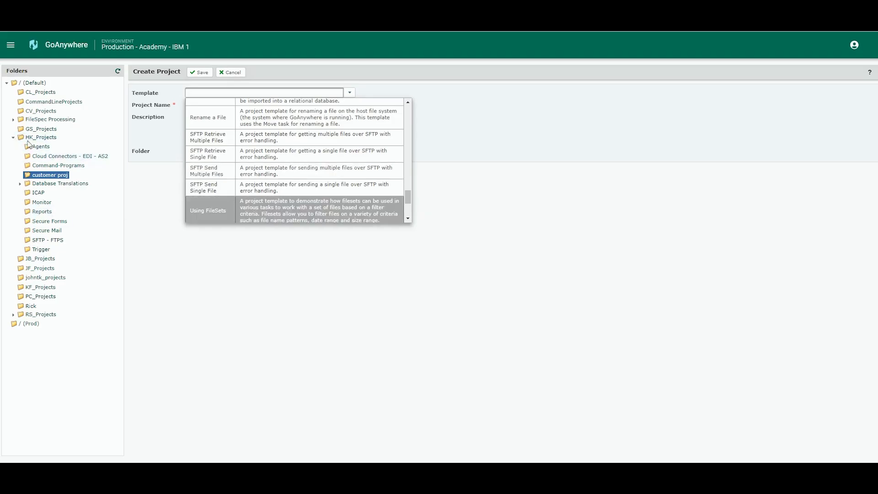
left_click(10, 45)
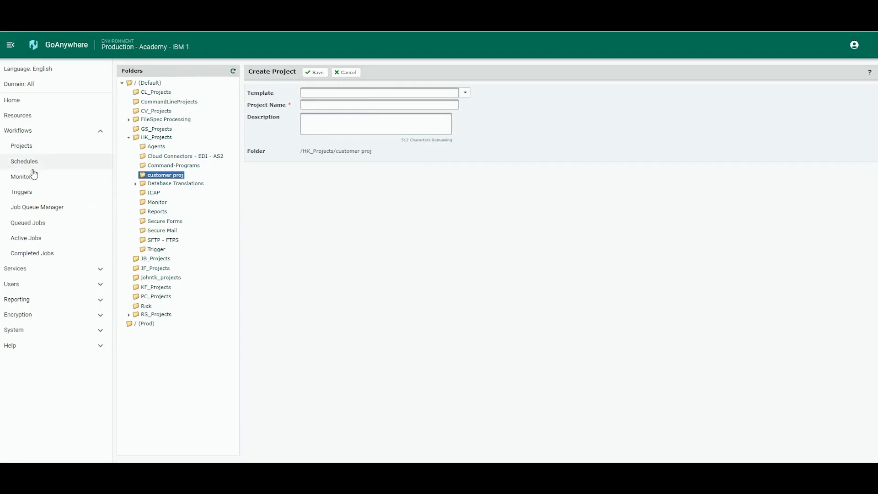
Return to the projects list to open the 'PGP Encrypt and push files to Partner - Template' project.
left_click(345, 72)
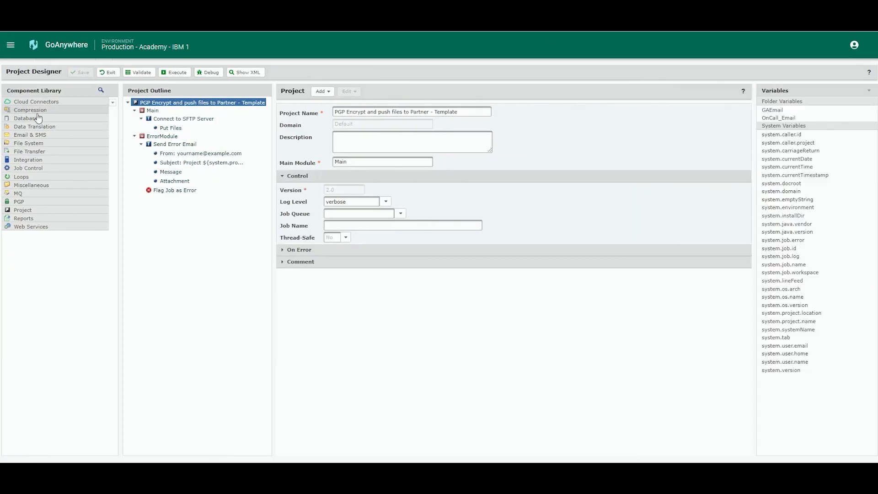
mouse_move(40, 259)
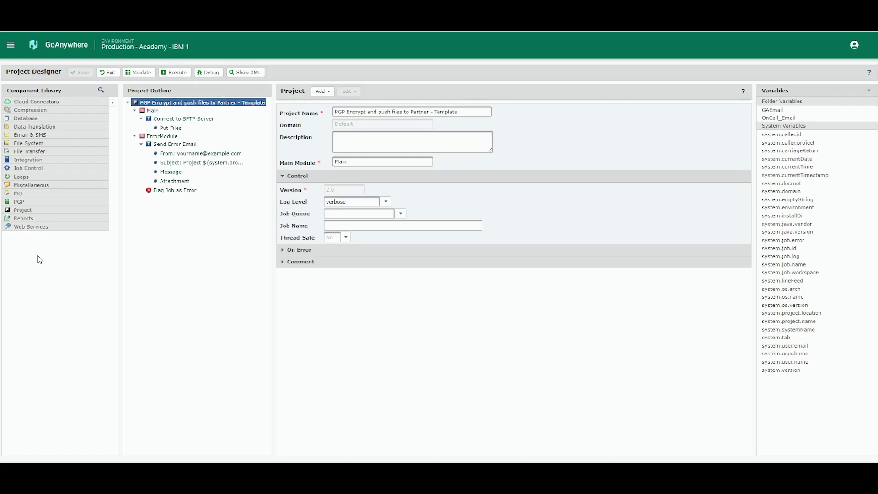
mouse_move(351, 237)
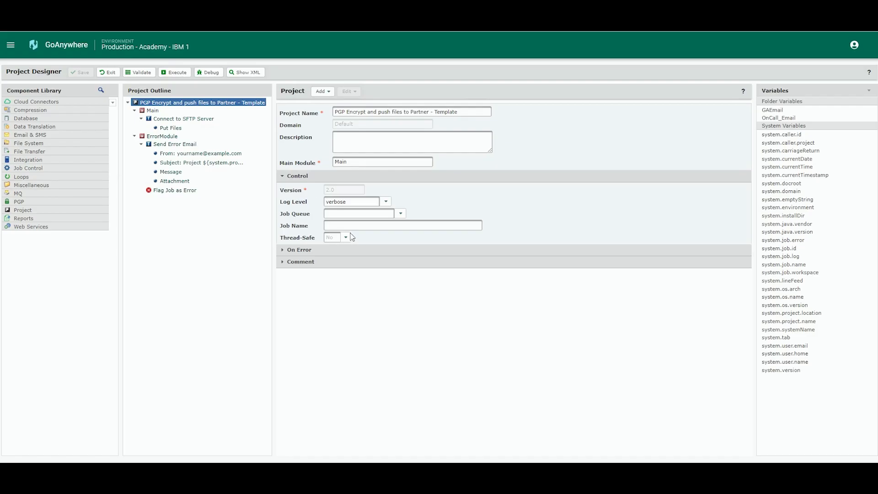
mouse_move(337, 244)
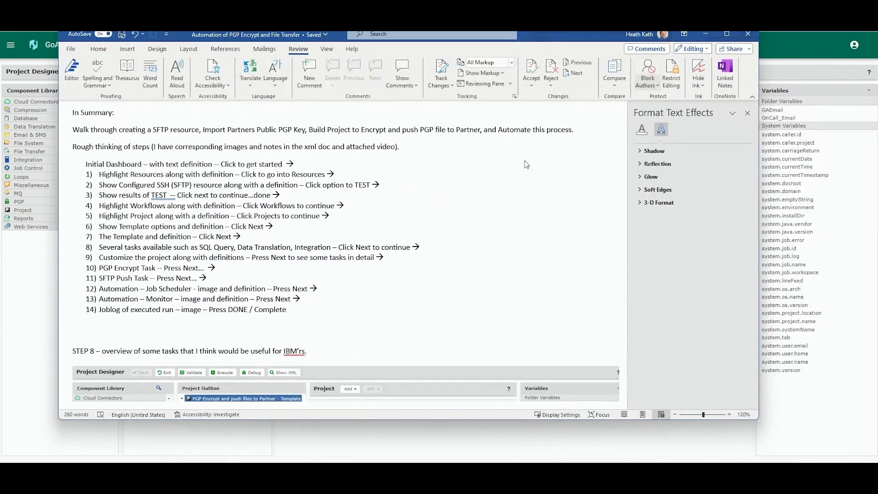
Scroll the Word notes down to the STEP 8 overview of useful tasks.
scroll("down", 3)
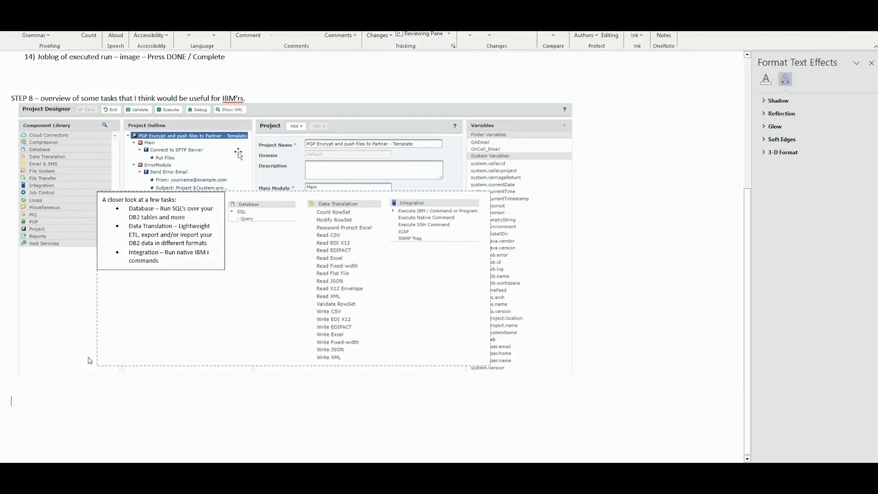
mouse_move(291, 364)
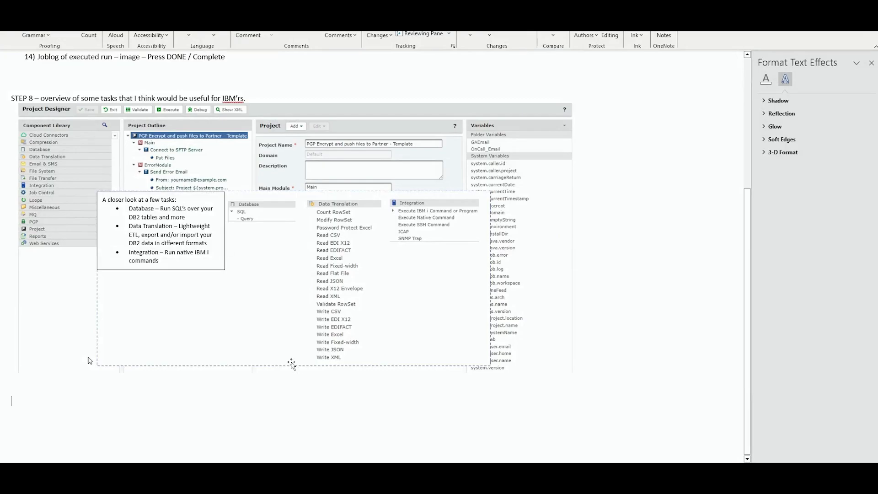
mouse_move(798, 311)
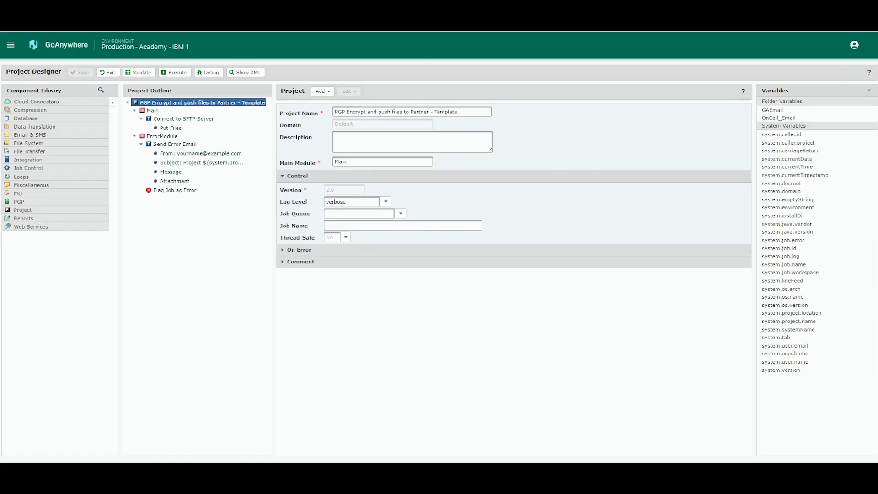
mouse_move(289, 141)
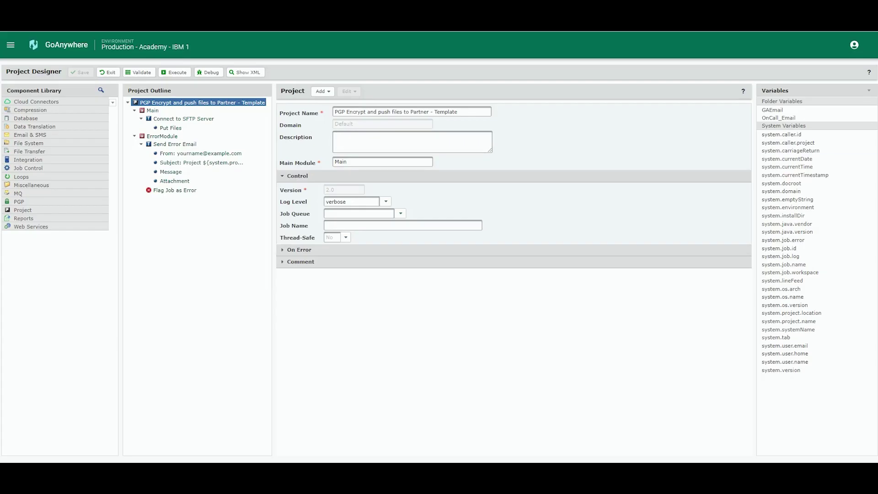
mouse_move(107, 75)
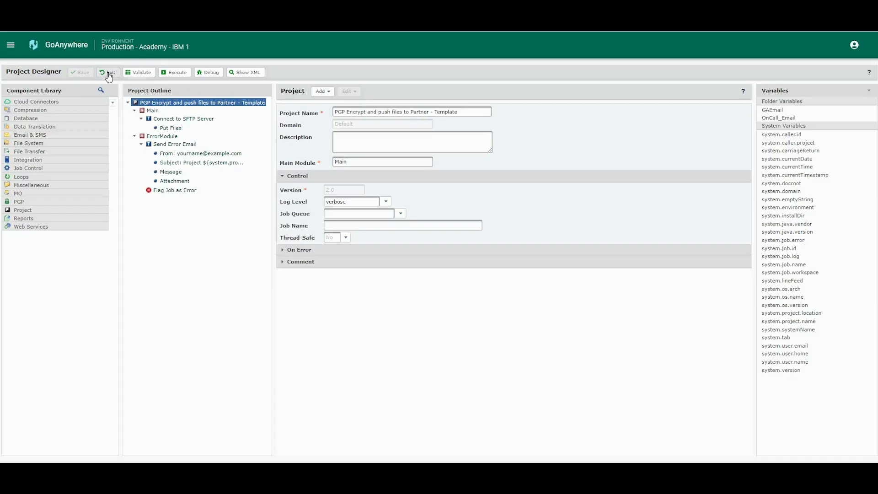
Exit the template's Project Designer and open 'PGP Encrypt and push files to Partner'.
left_click(107, 72)
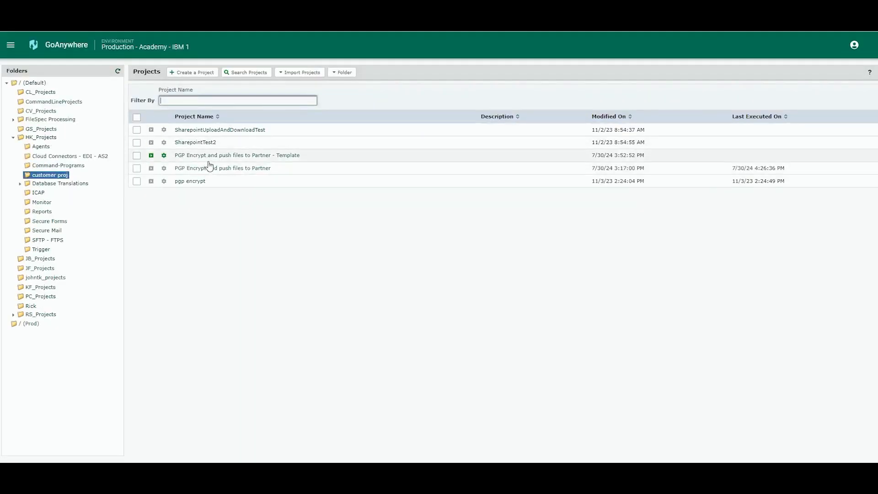
double_click(222, 168)
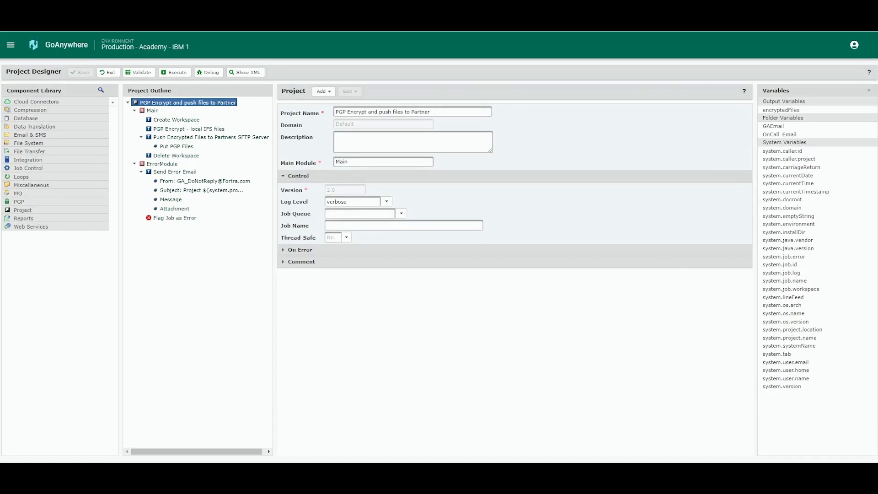
mouse_move(212, 172)
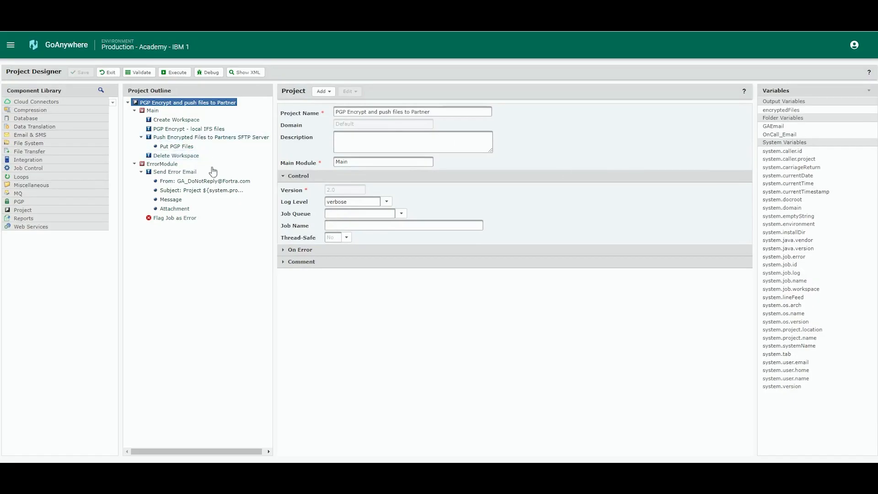
mouse_move(280, 192)
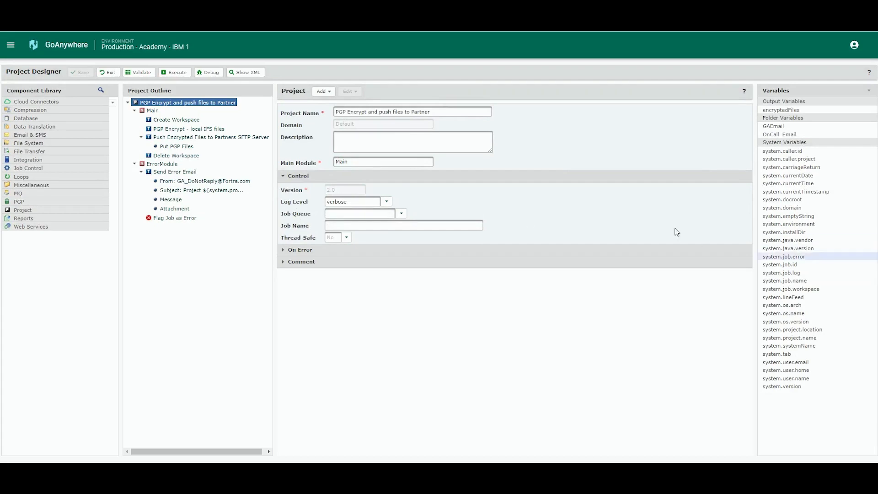
mouse_move(189, 128)
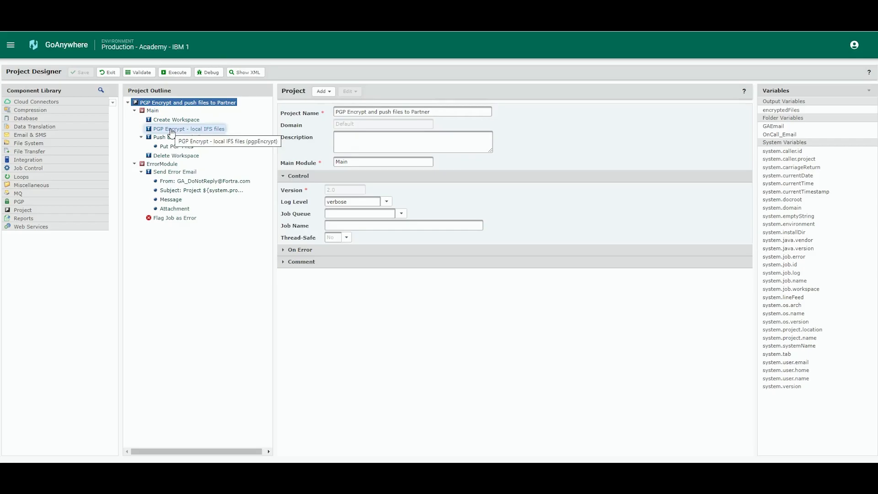
Review the PGP Encrypt, Push Encrypted Files and Put PGP Files task settings.
left_click(189, 128)
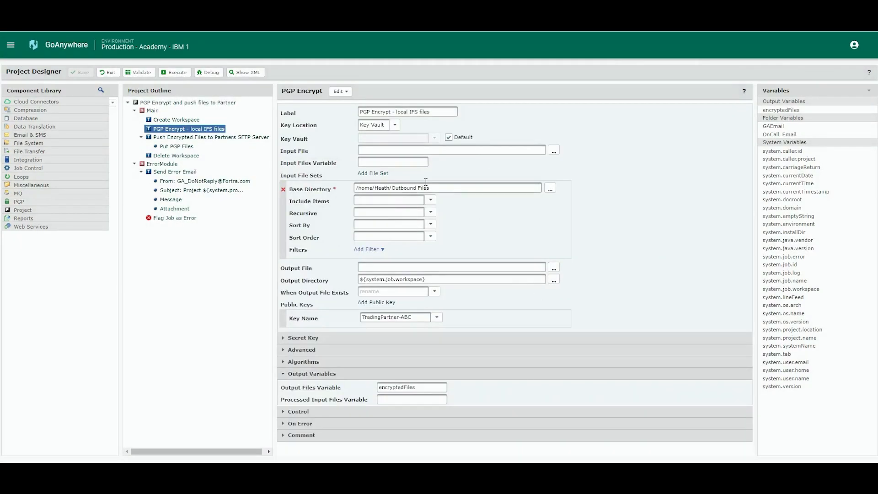
mouse_move(316, 203)
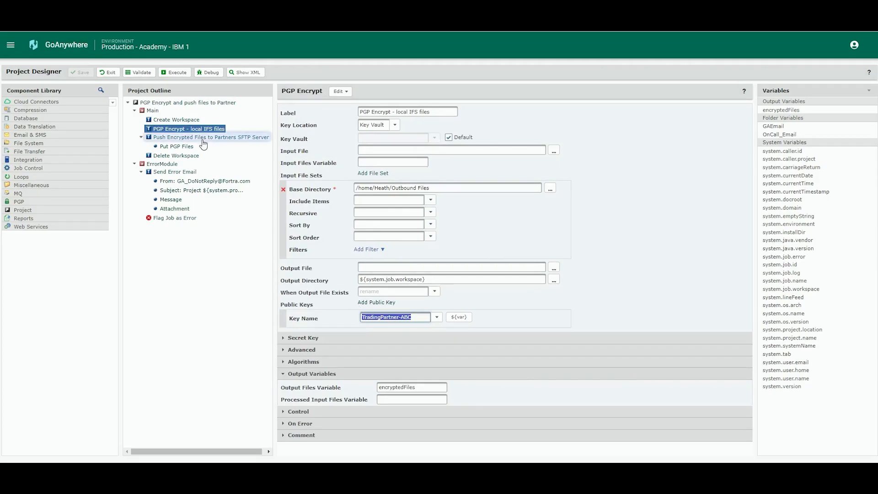
left_click(212, 136)
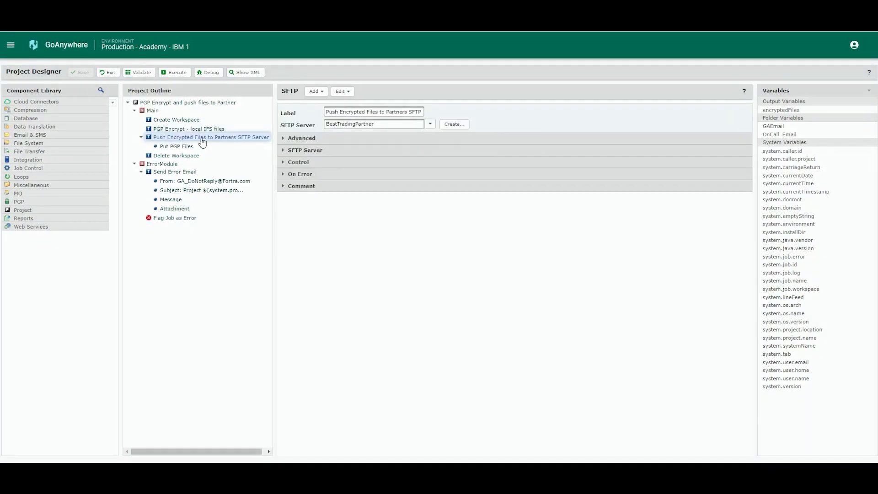
left_click(176, 146)
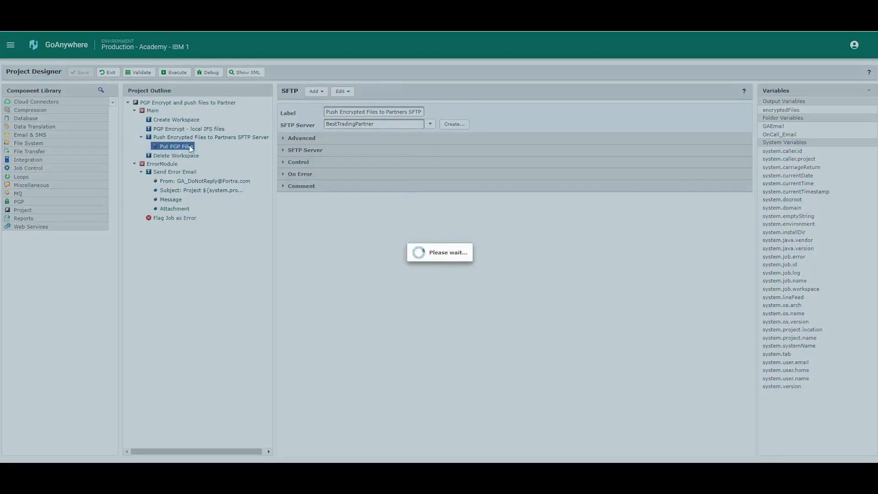
left_click(176, 146)
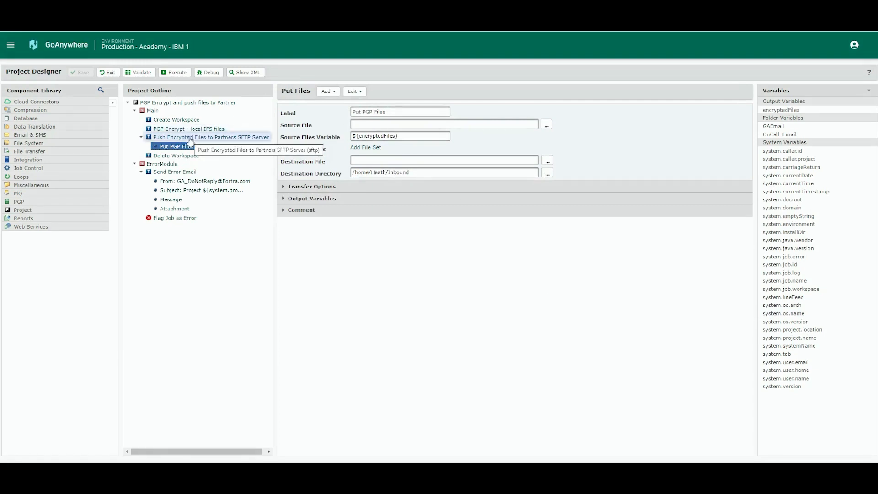
Leave the push task's SFTP server as BestTradingPartner and reopen the main navigation.
left_click(210, 137)
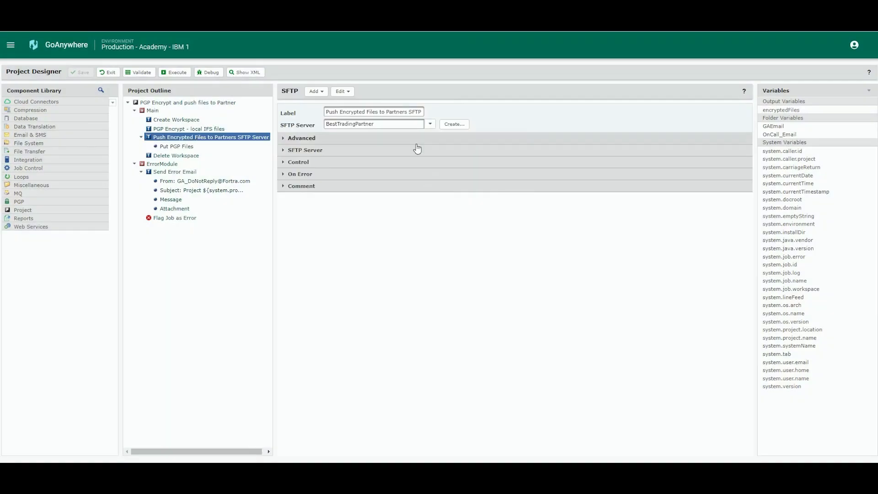
left_click(429, 124)
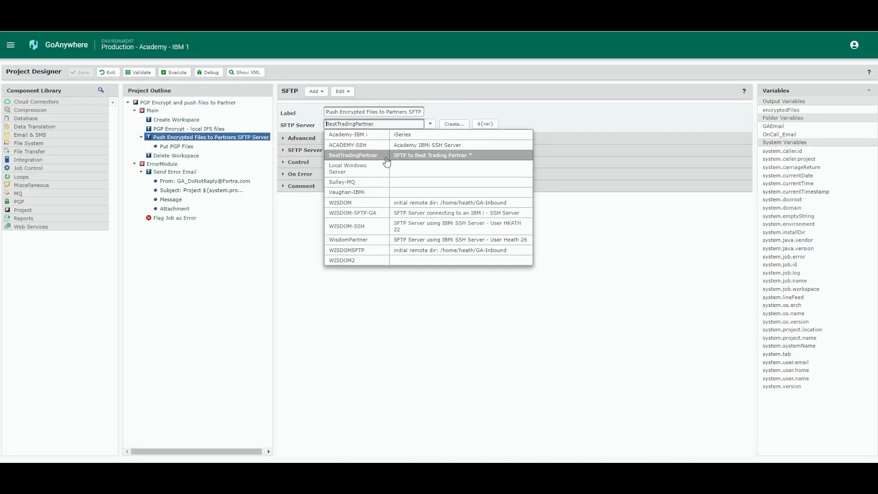
mouse_move(392, 227)
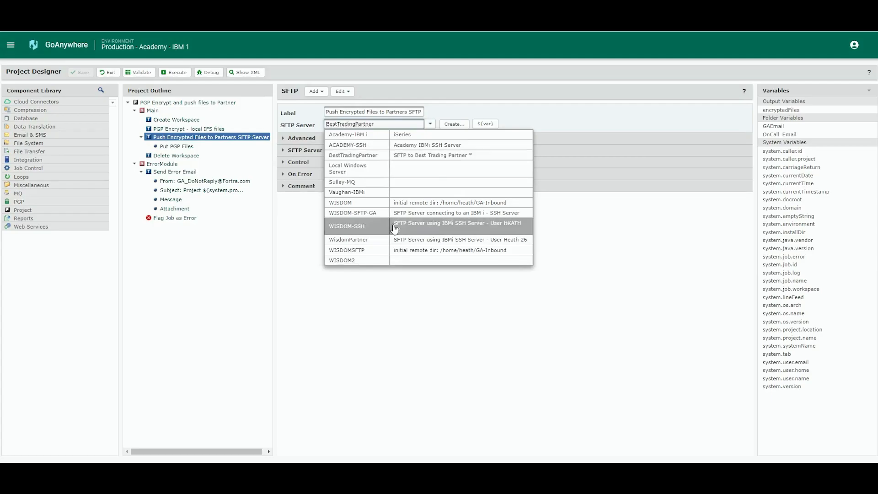
left_click(349, 155)
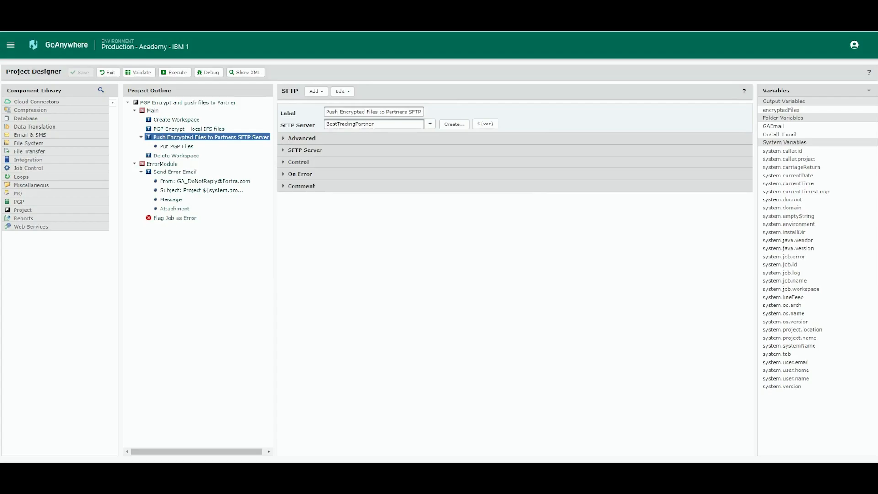
mouse_move(390, 303)
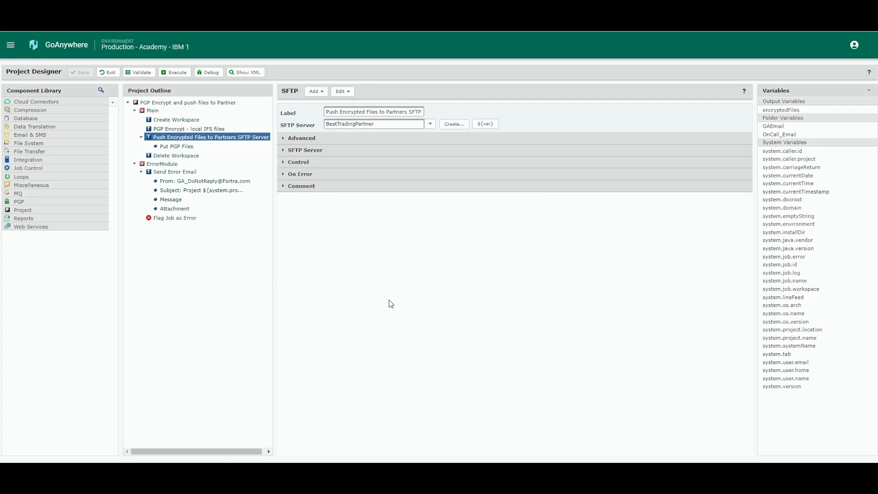
mouse_move(33, 64)
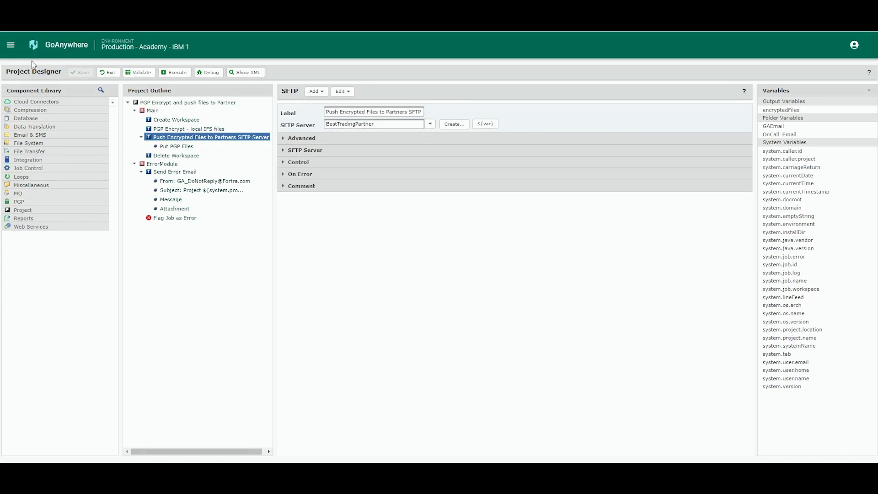
left_click(10, 45)
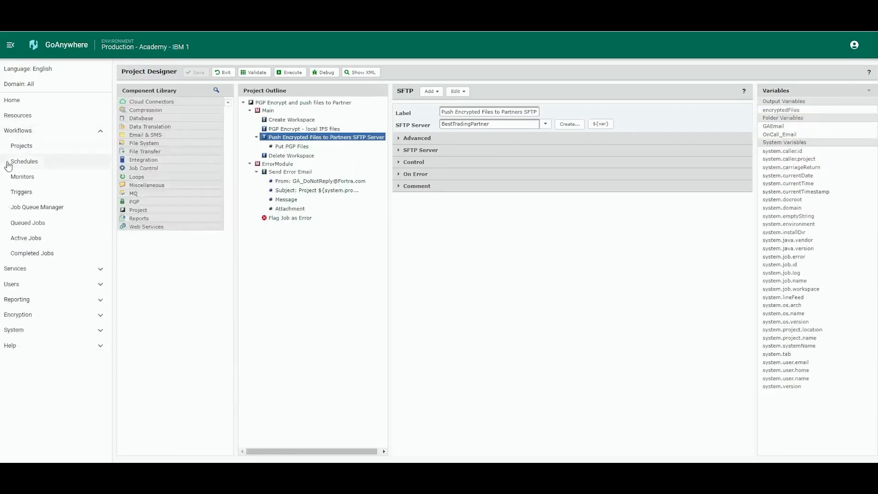
Preview a Default-domain schedule's frequencies, keep One Time, then cancel back to the eight schedules.
left_click(24, 161)
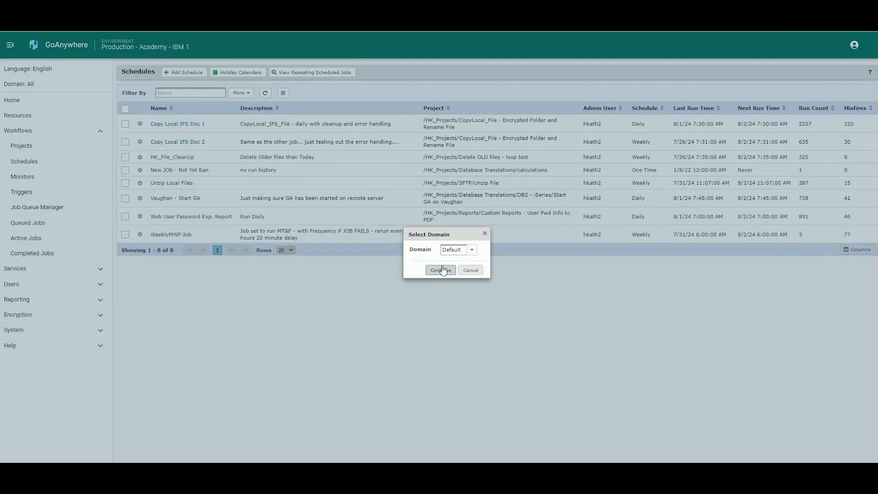
left_click(440, 270)
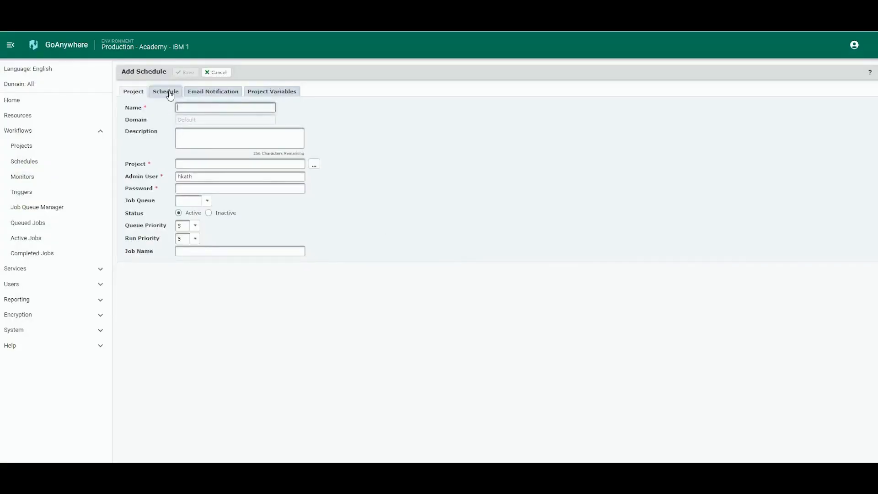
left_click(165, 91)
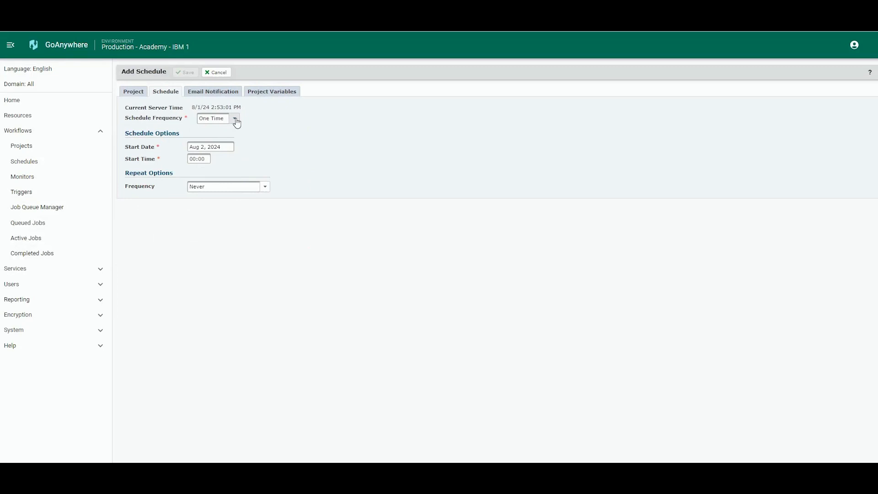
left_click(234, 118)
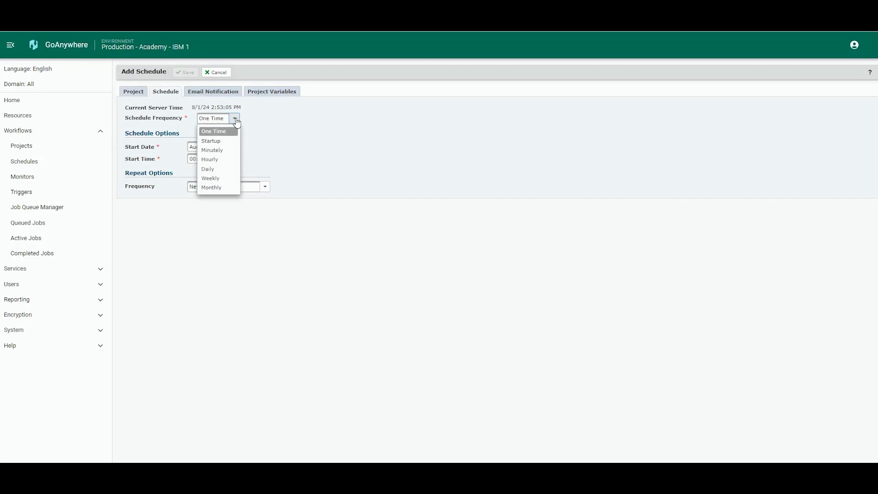
left_click(213, 131)
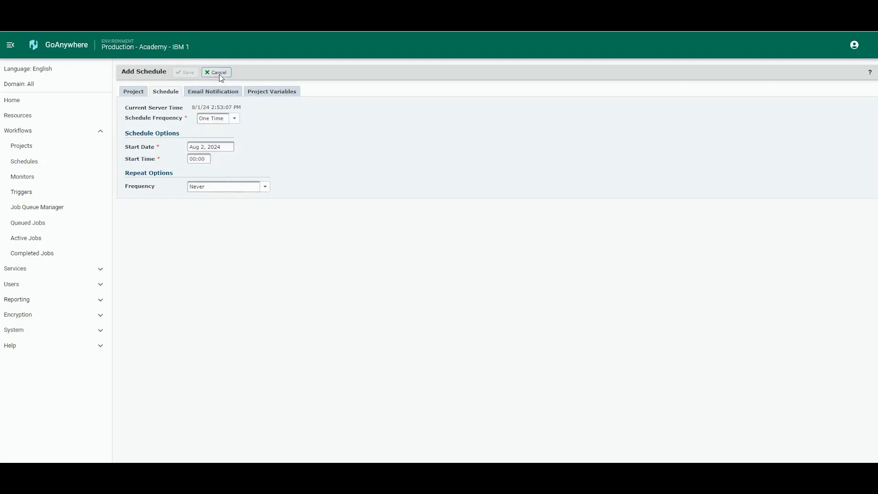
left_click(216, 72)
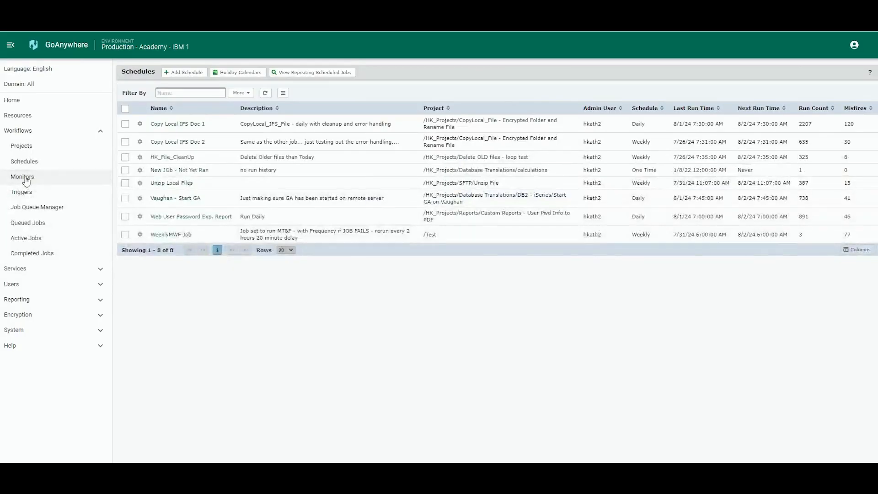
Start adding a new file monitor in the Default domain.
left_click(22, 177)
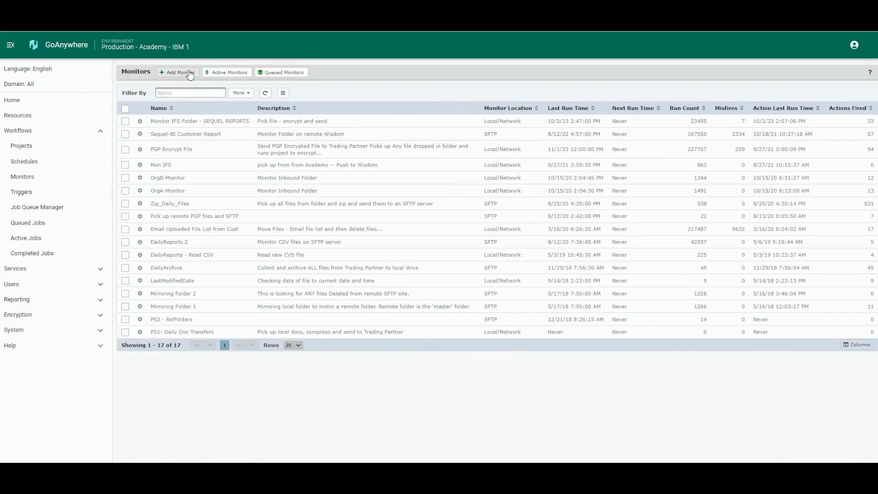
left_click(176, 72)
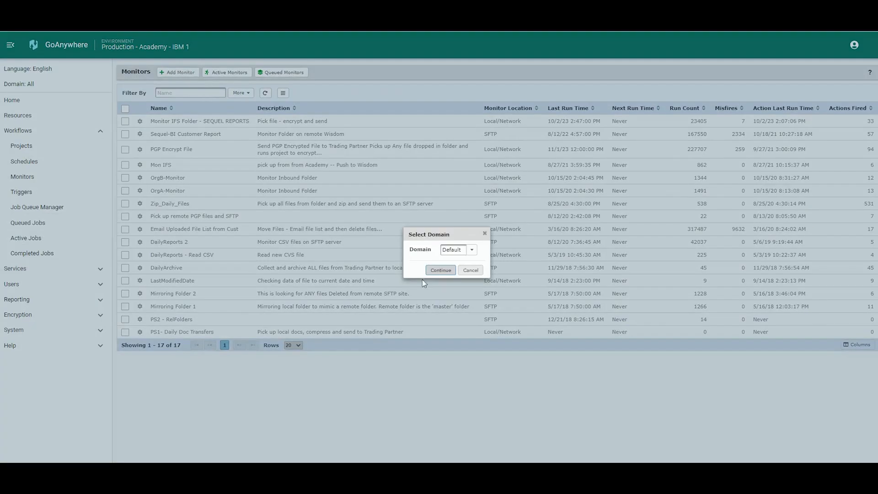
left_click(440, 270)
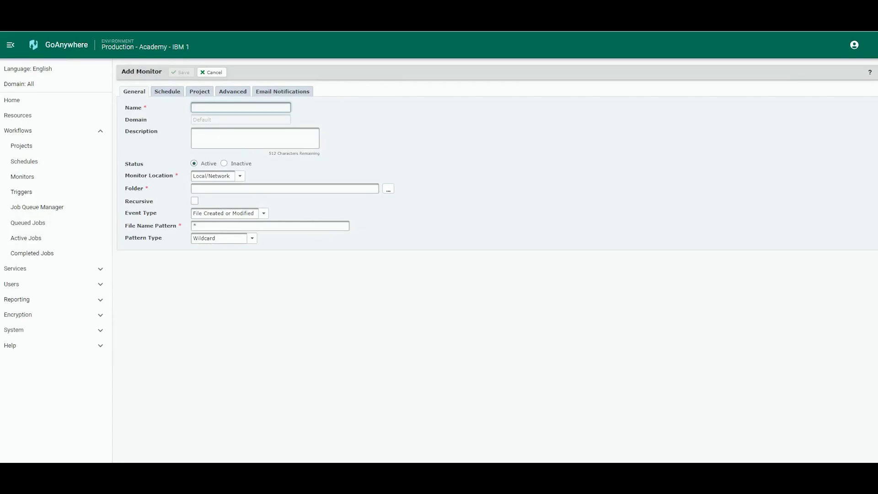
mouse_move(427, 201)
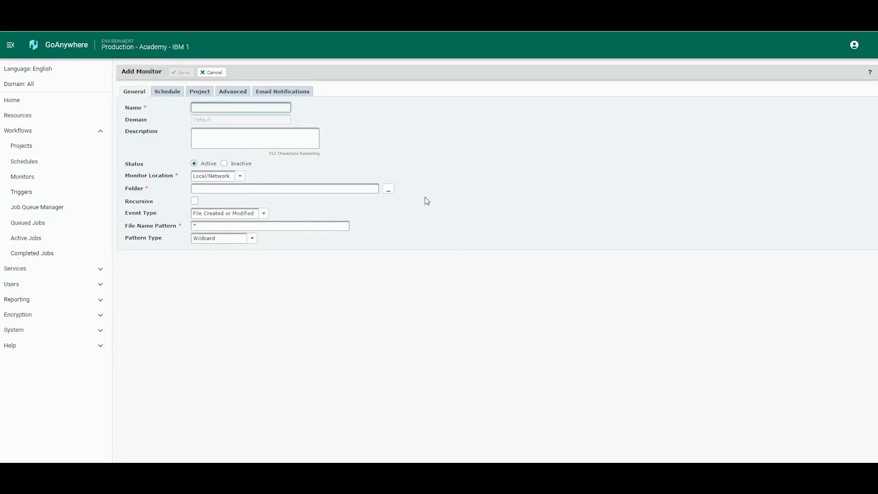
Point the monitor at the Outbound Files folder, then discard it without saving.
left_click(387, 188)
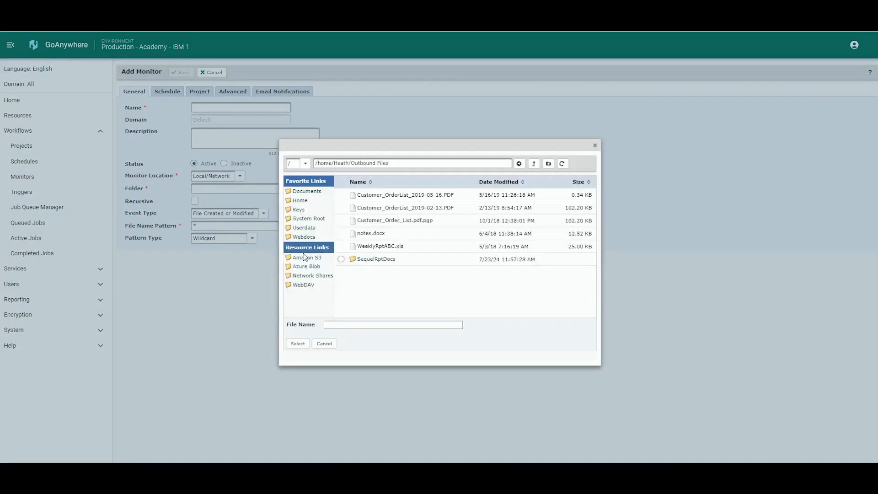
left_click(297, 343)
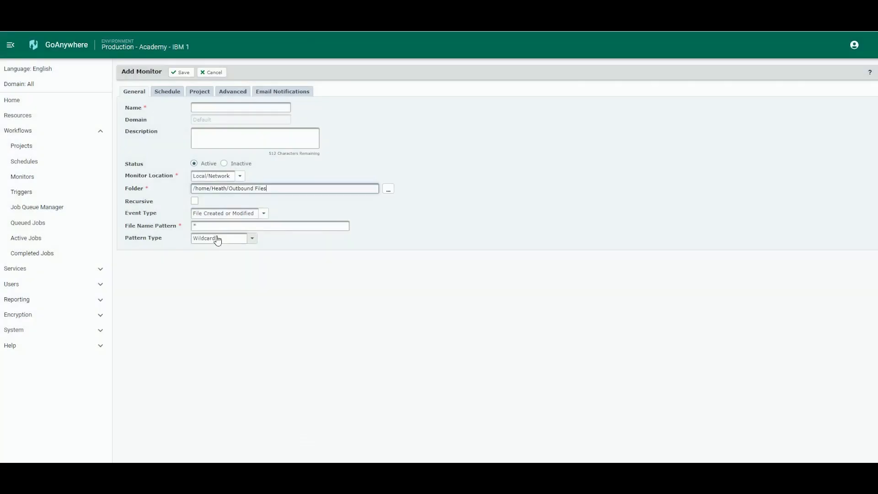
mouse_move(193, 210)
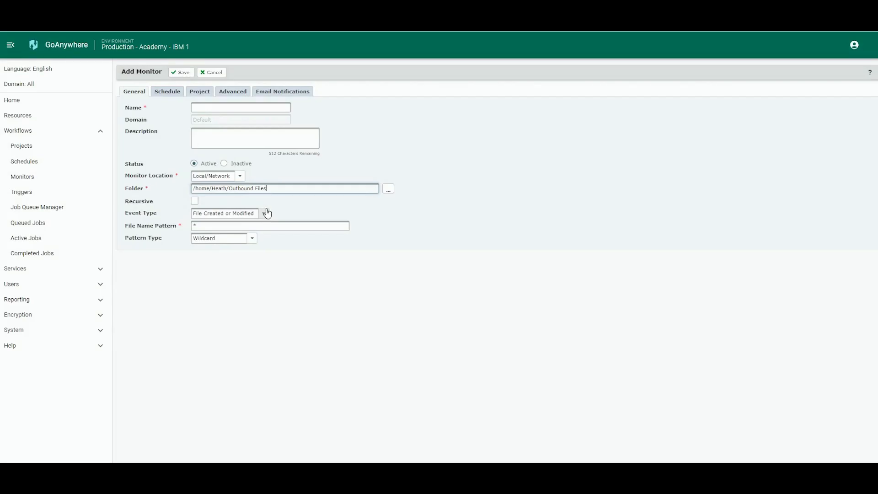
mouse_move(863, 329)
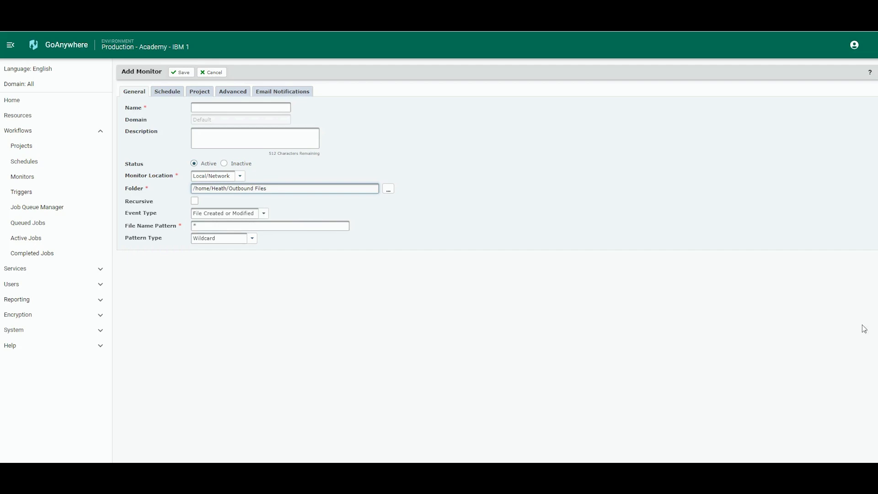
mouse_move(70, 66)
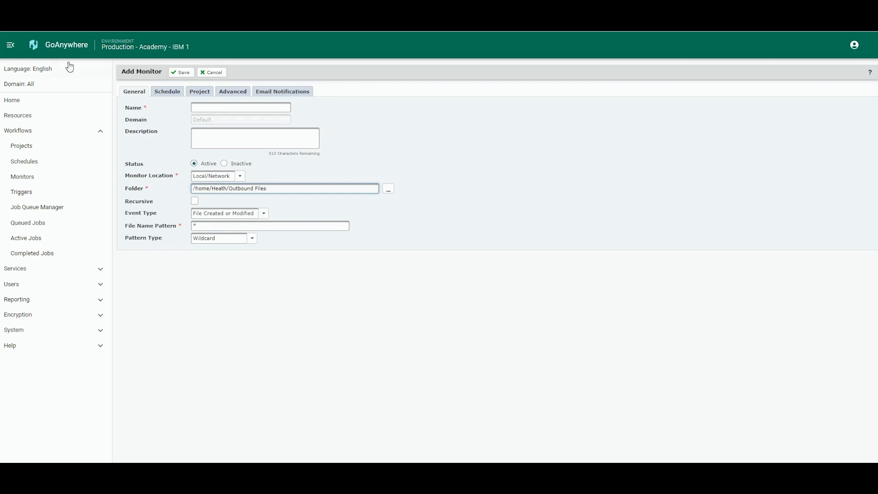
mouse_move(27, 101)
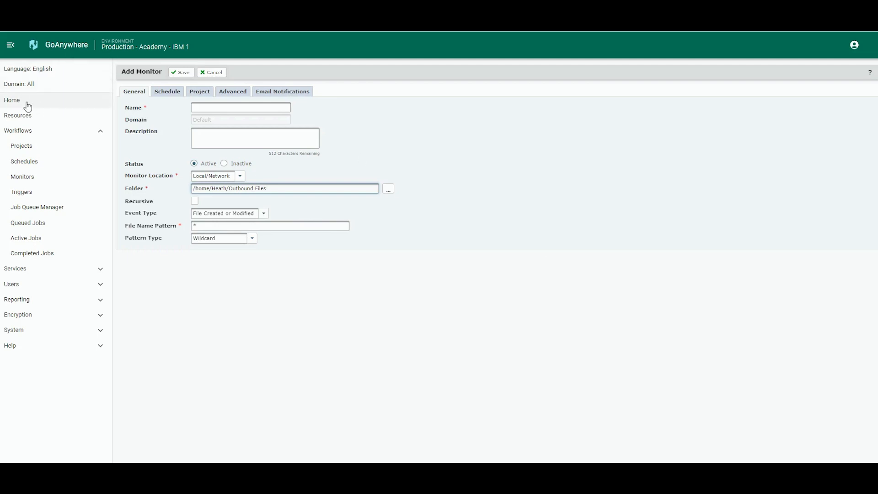
mouse_move(22, 146)
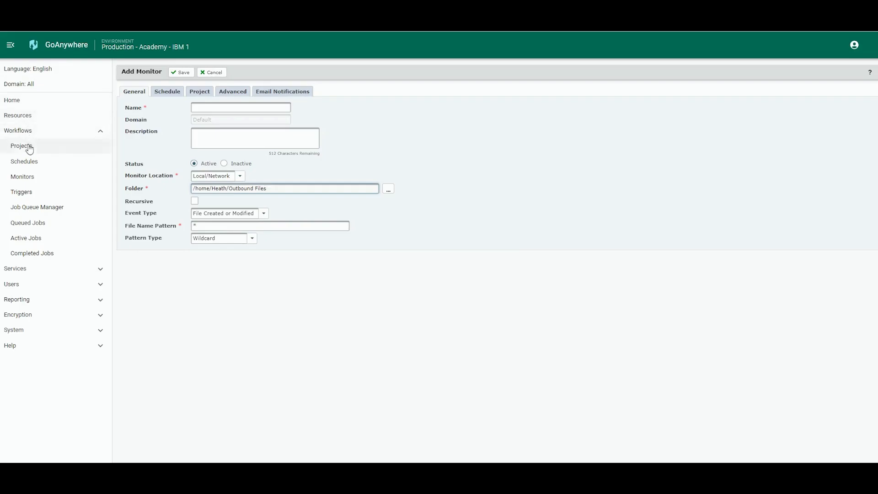
left_click(21, 146)
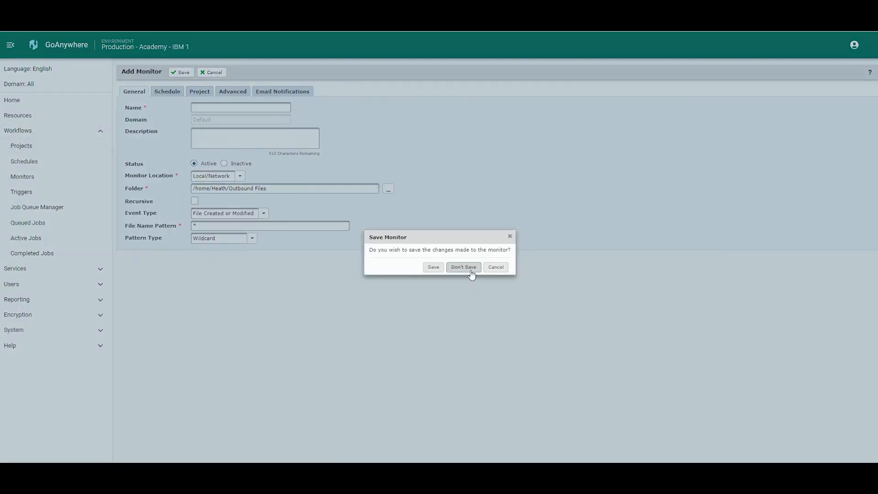
left_click(462, 266)
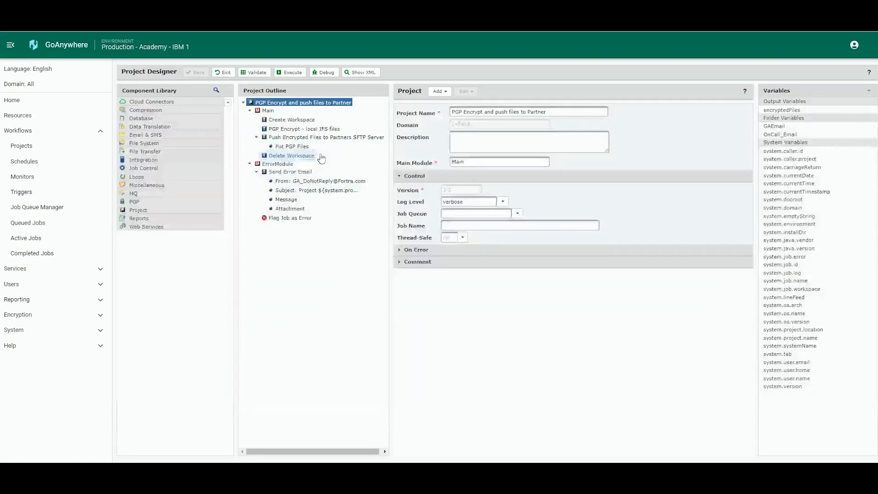
left_click(290, 73)
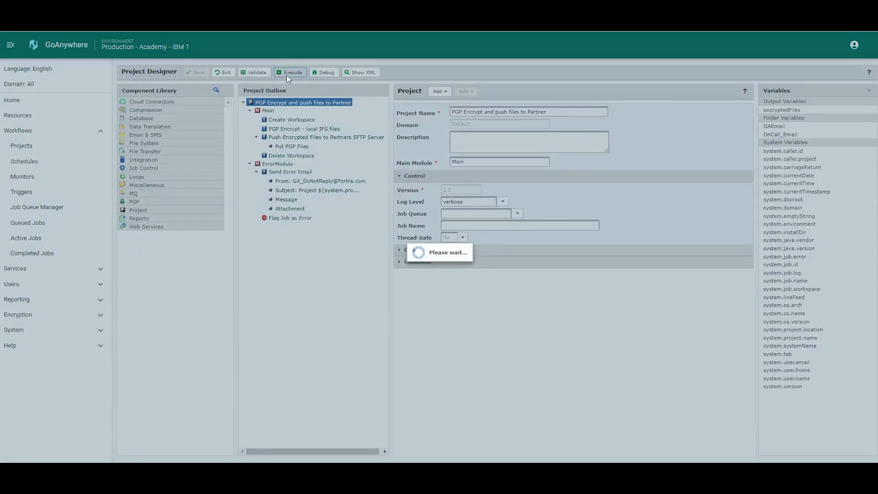
left_click(290, 72)
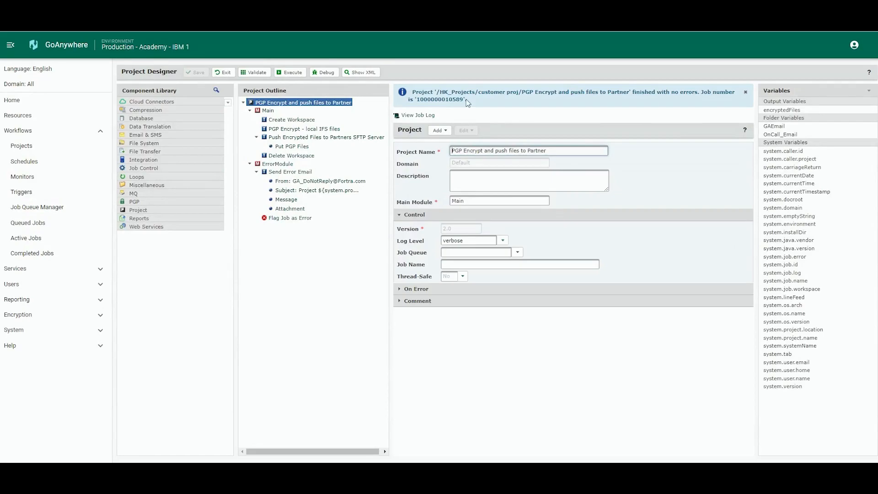
mouse_move(528, 93)
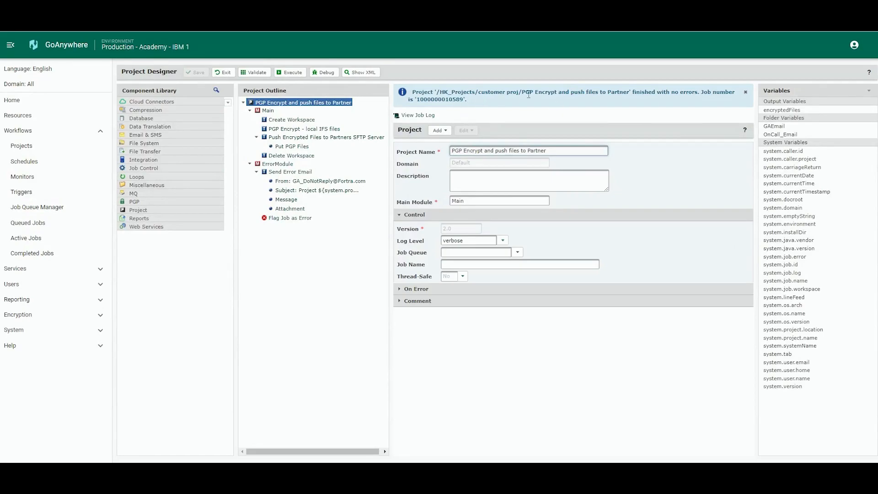
mouse_move(457, 112)
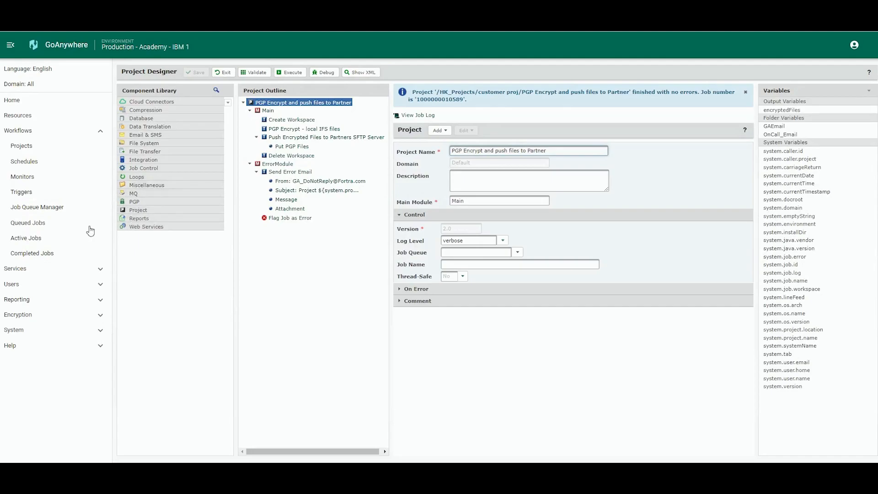
left_click(32, 253)
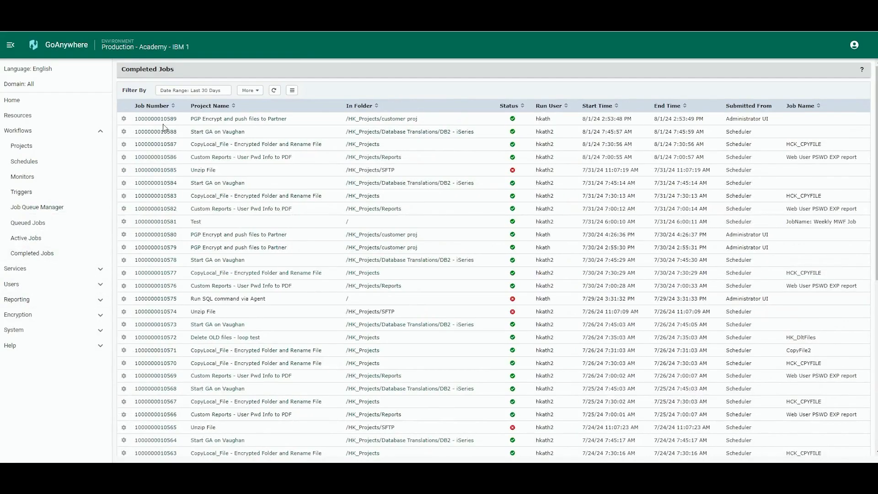
mouse_move(252, 127)
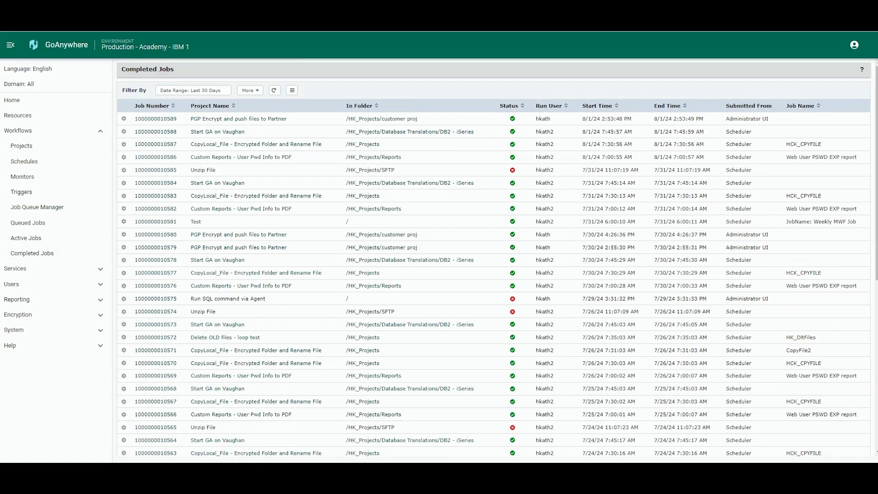
left_click(193, 90)
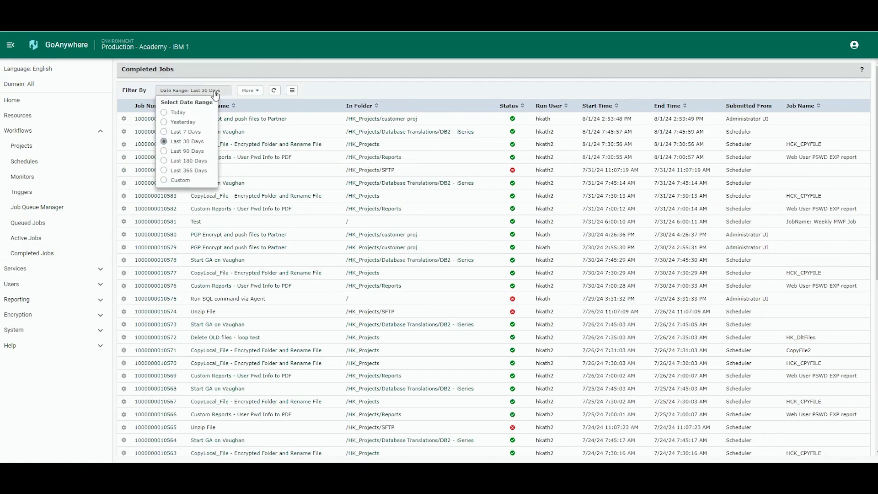
left_click(177, 112)
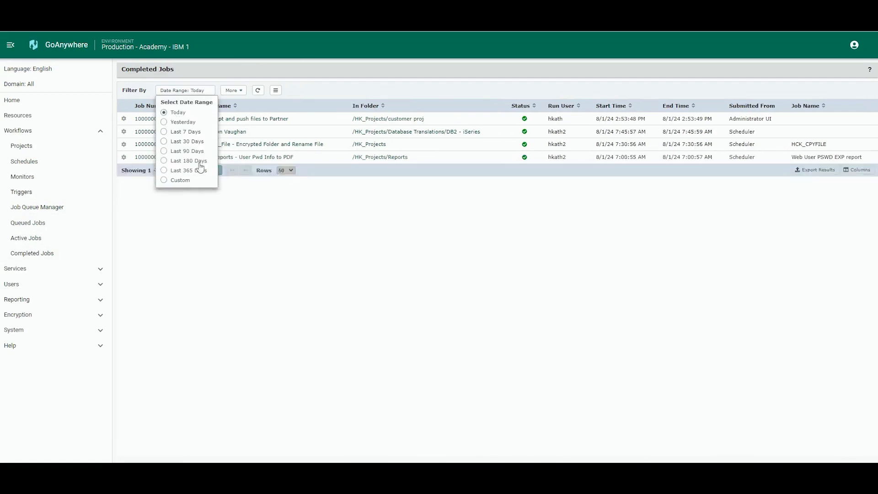
left_click(177, 112)
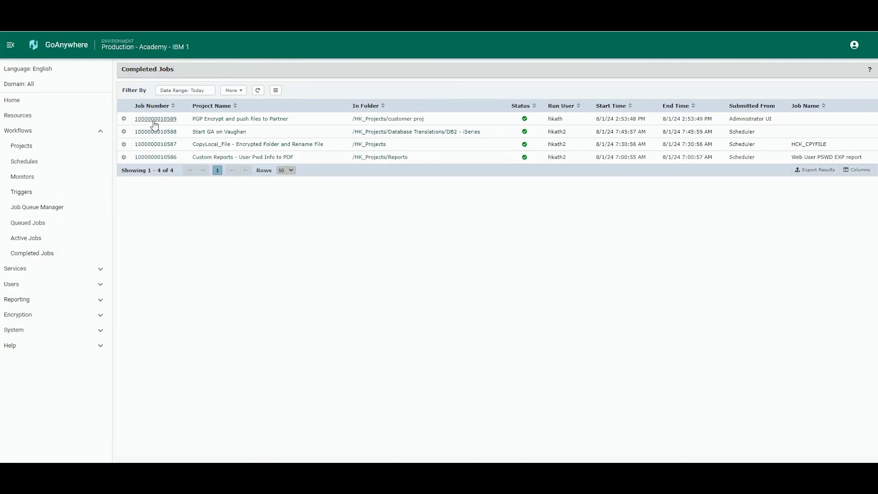
mouse_move(777, 124)
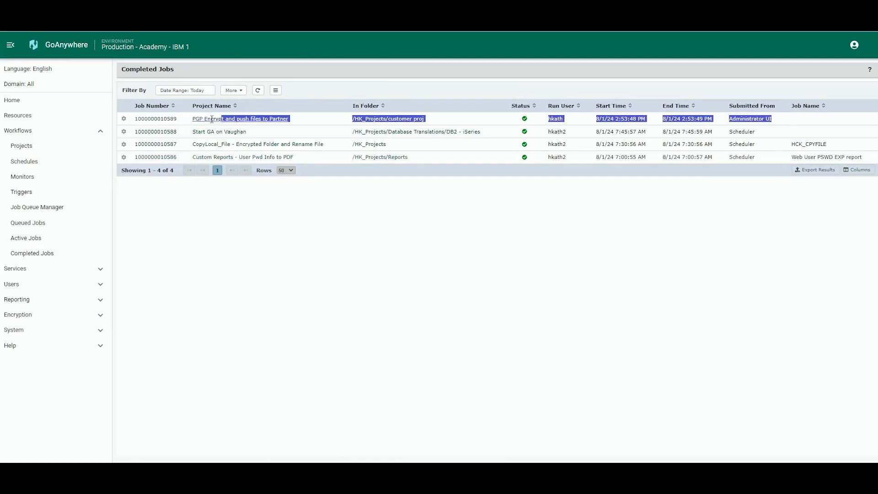
left_click(223, 238)
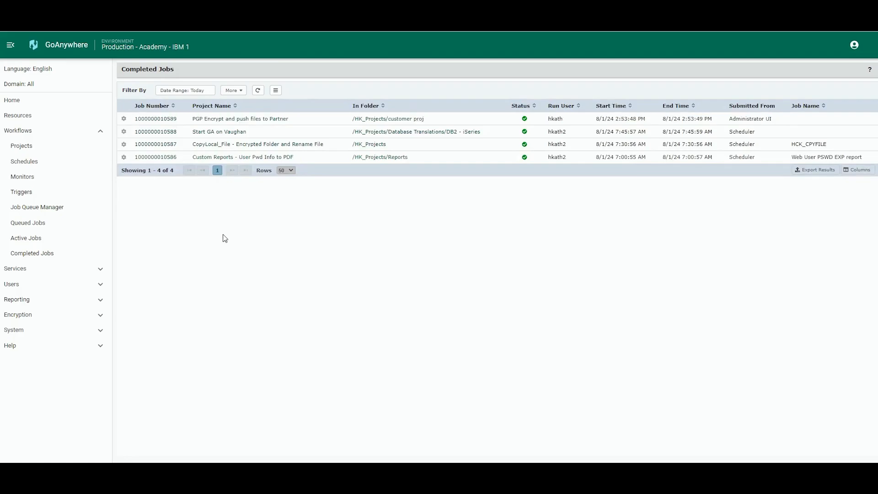
mouse_move(521, 196)
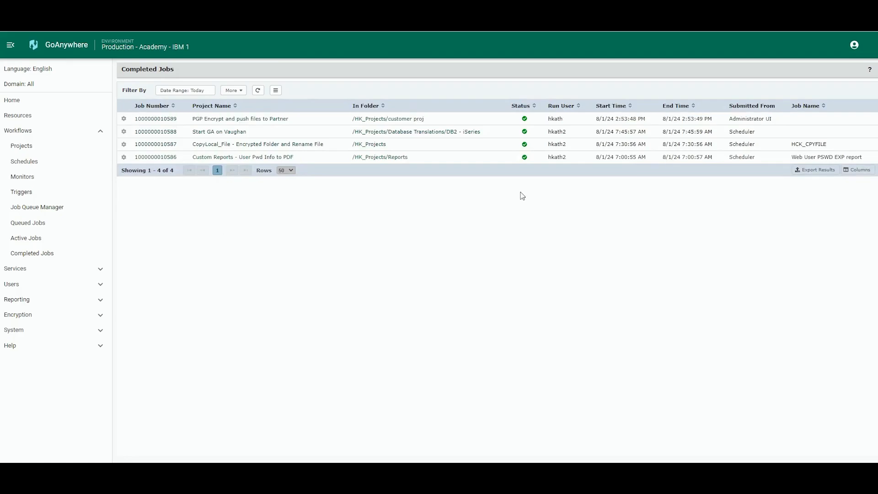